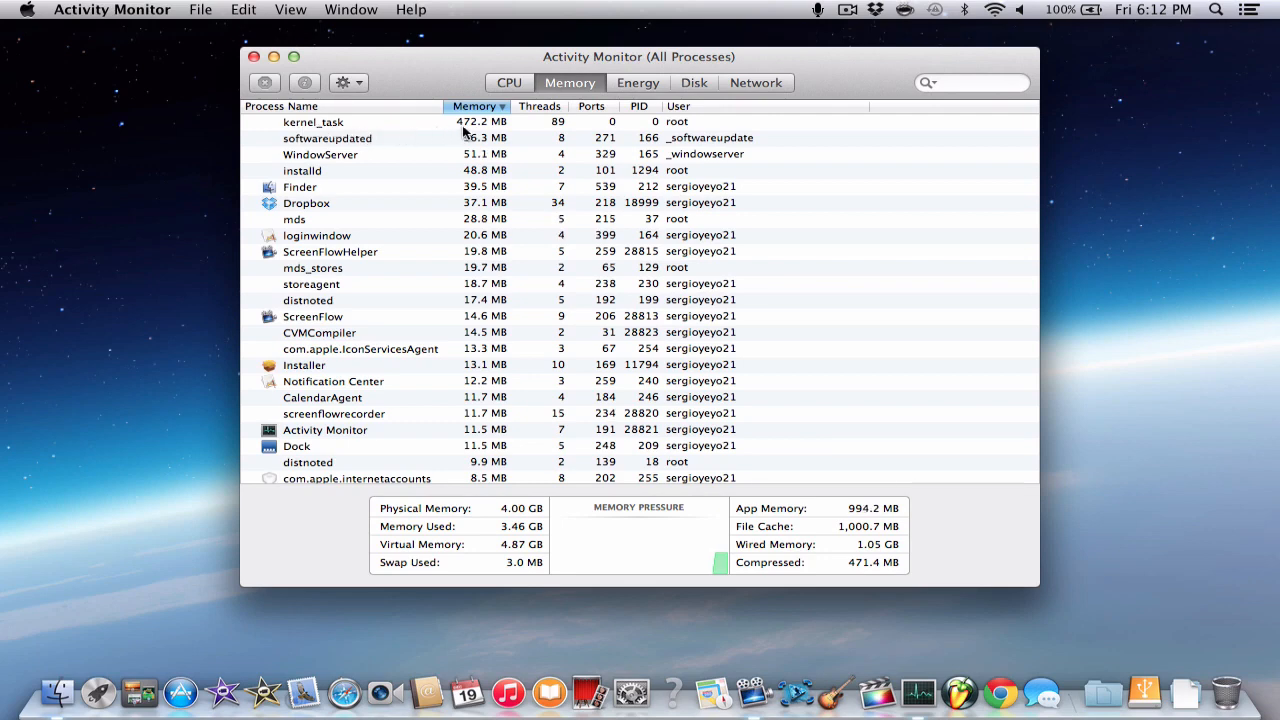
{"action": "mouse_move", "coordinate": [470, 128]}
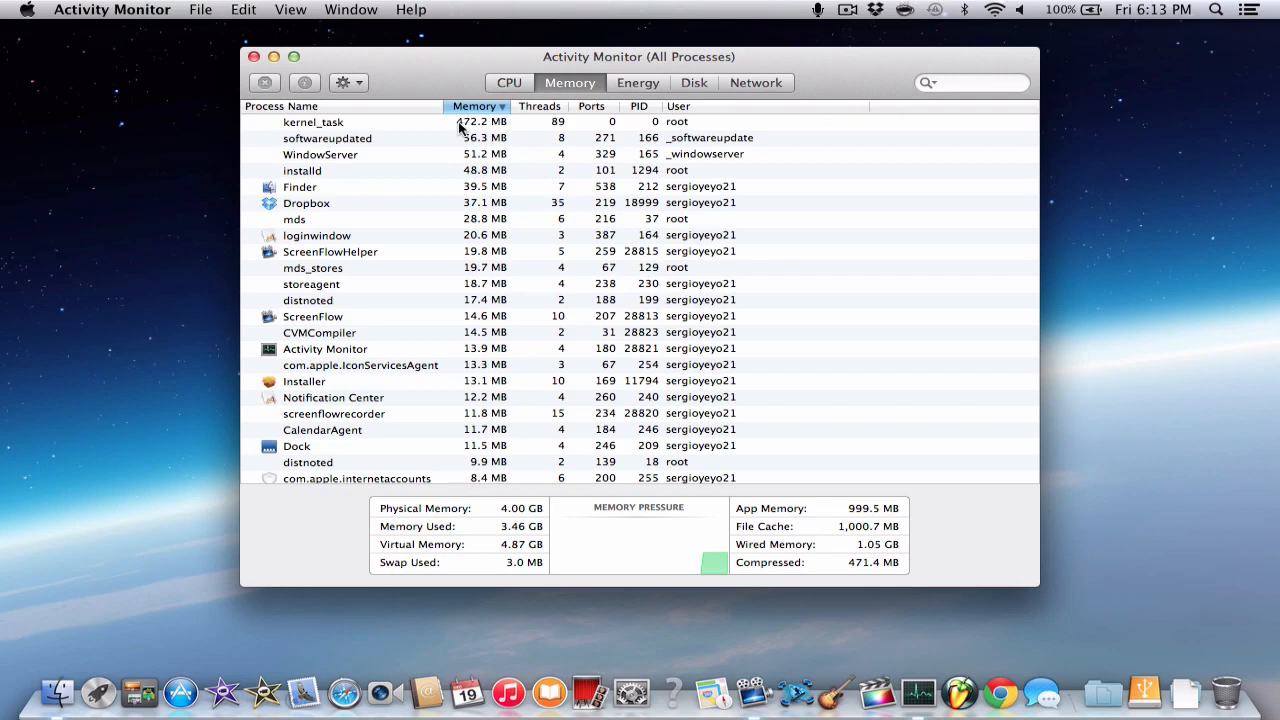
Note kernel_task as the top memory user, then list processes by CPU usage and scroll through them
{"action": "left_click", "coordinate": [312, 122]}
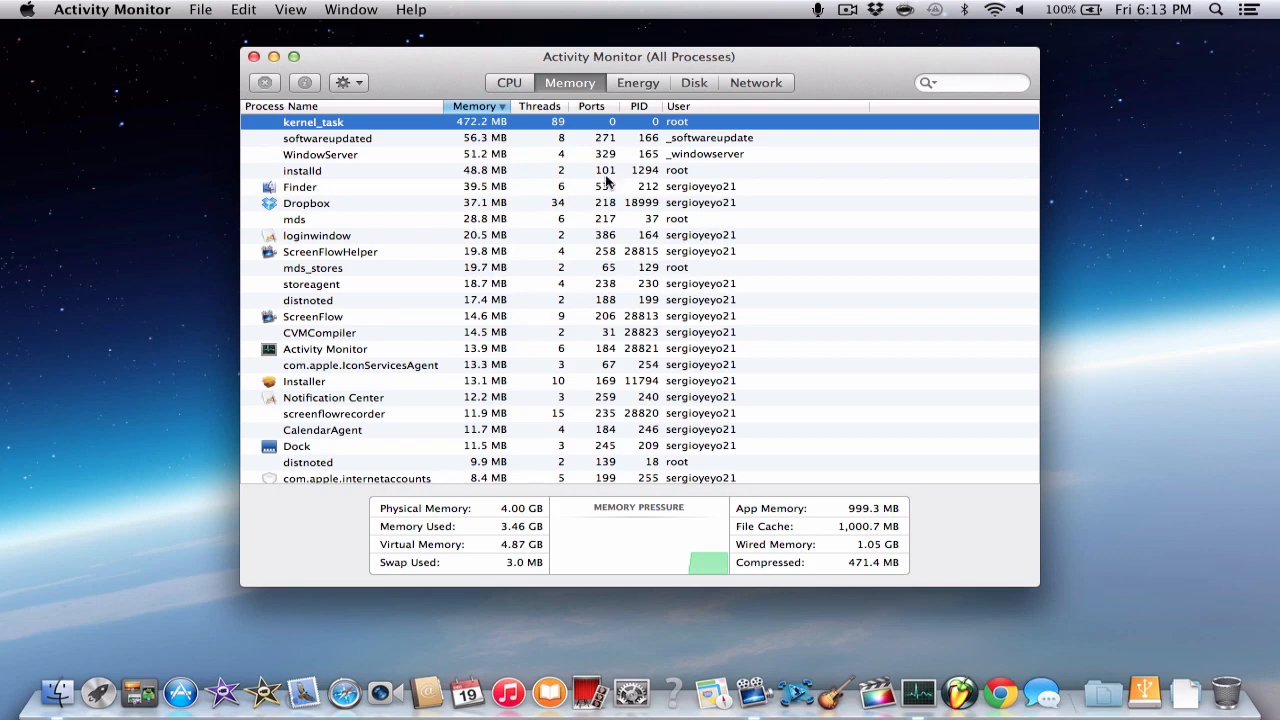
{"action": "mouse_move", "coordinate": [508, 296]}
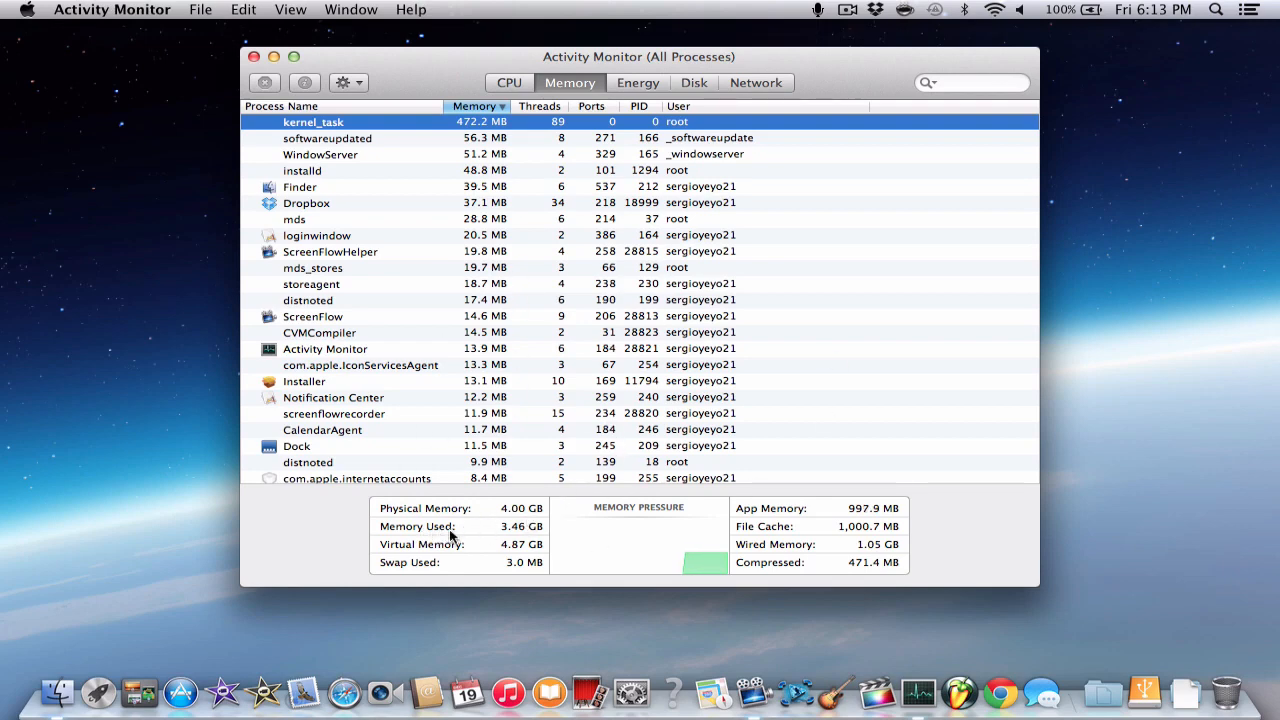
{"action": "mouse_move", "coordinate": [520, 536]}
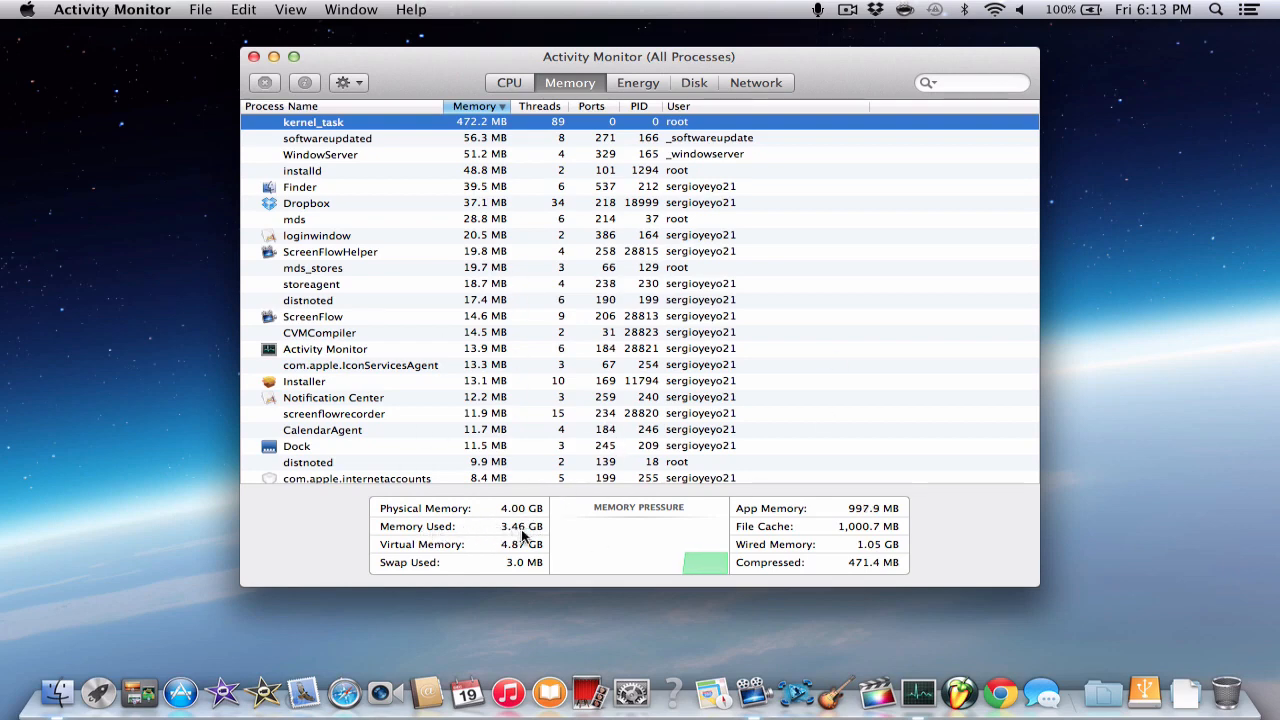
{"action": "mouse_move", "coordinate": [520, 526]}
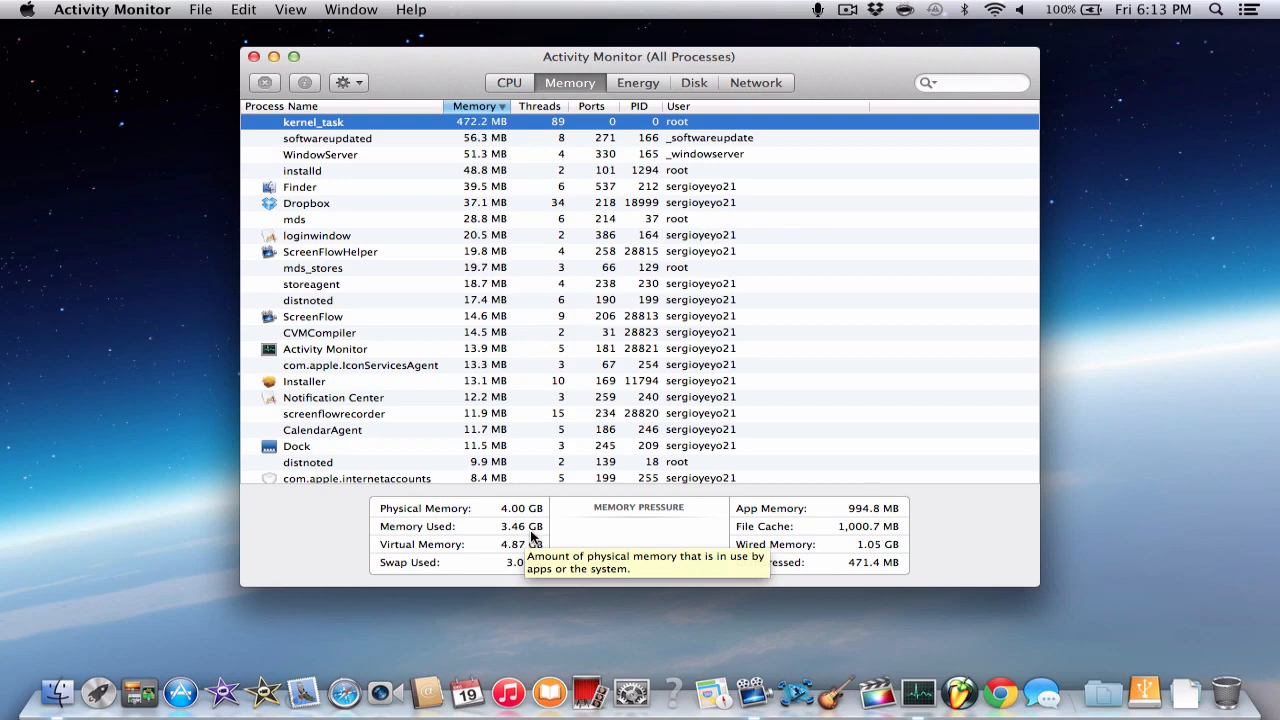
{"action": "mouse_move", "coordinate": [752, 692]}
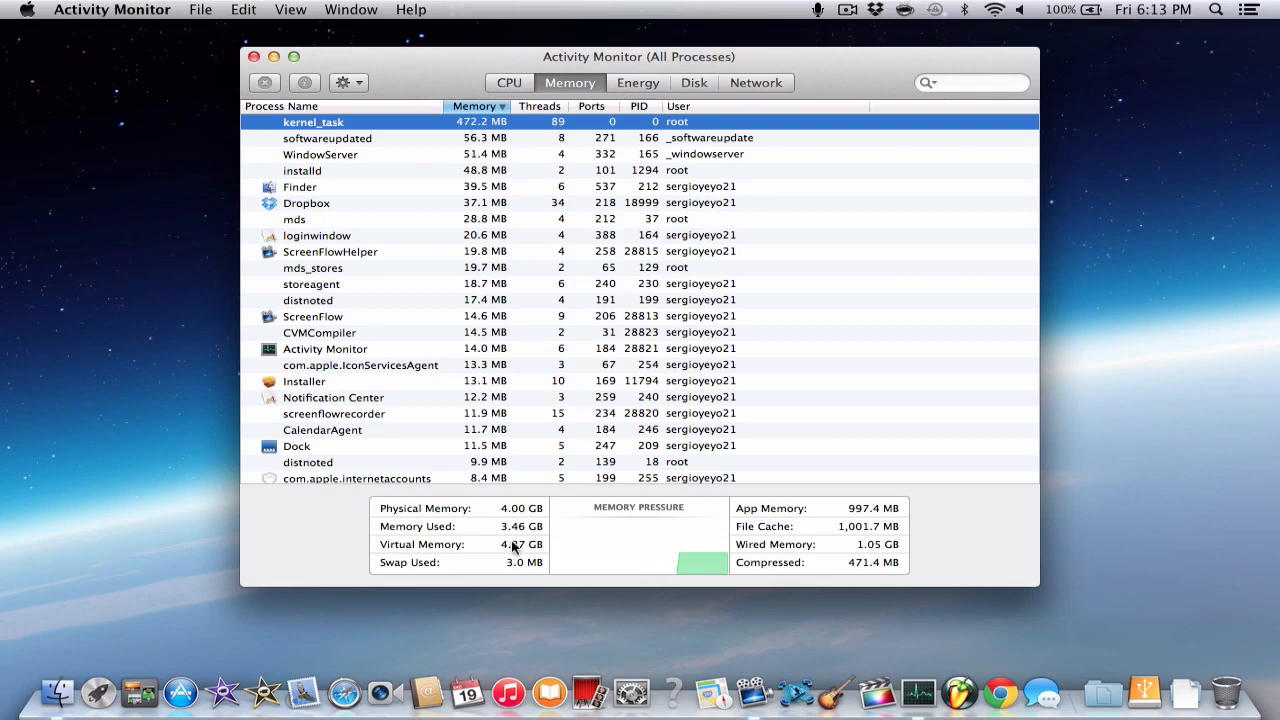
{"action": "mouse_move", "coordinate": [518, 536]}
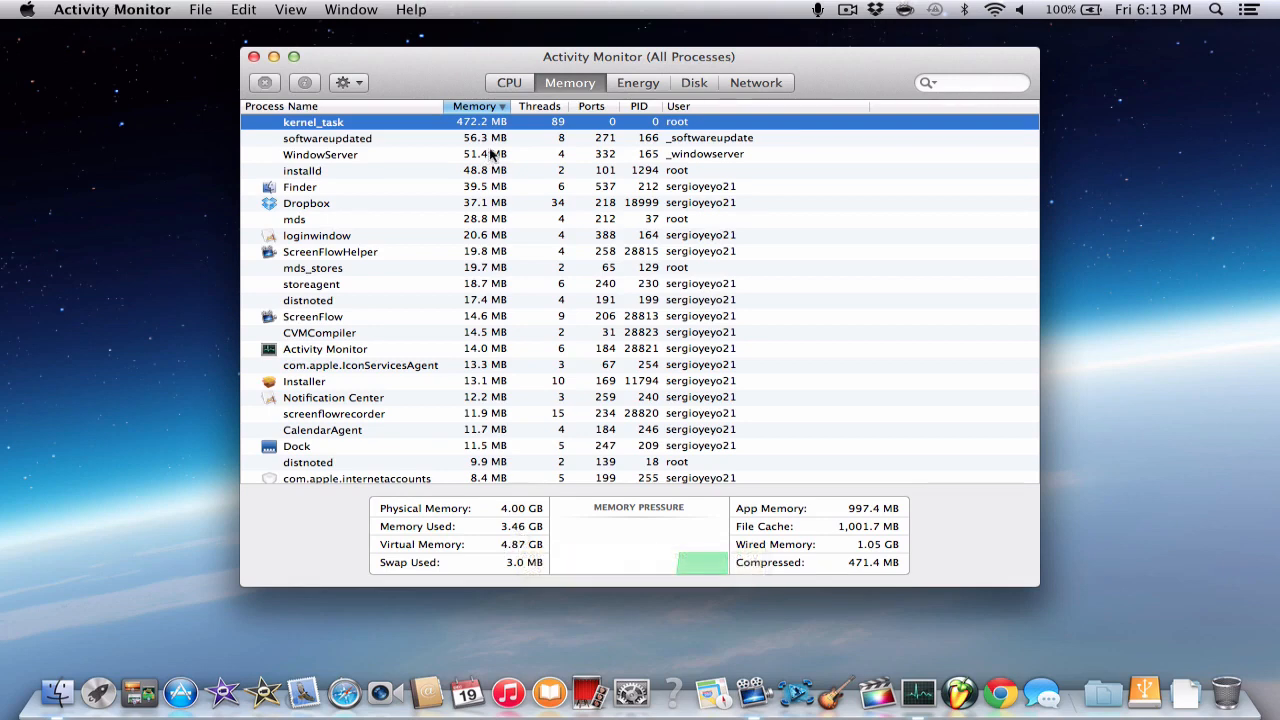
{"action": "left_click", "coordinate": [508, 82]}
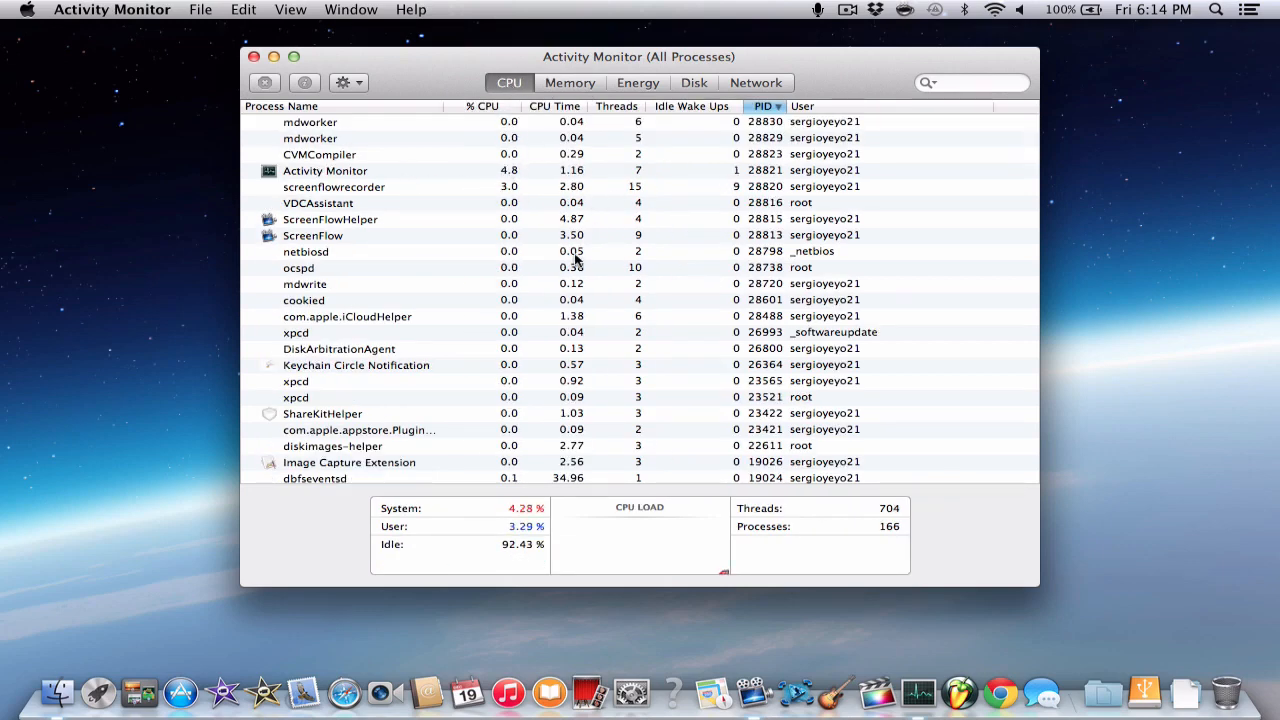
{"action": "scroll", "scroll_direction": "down", "scroll_amount": 3}
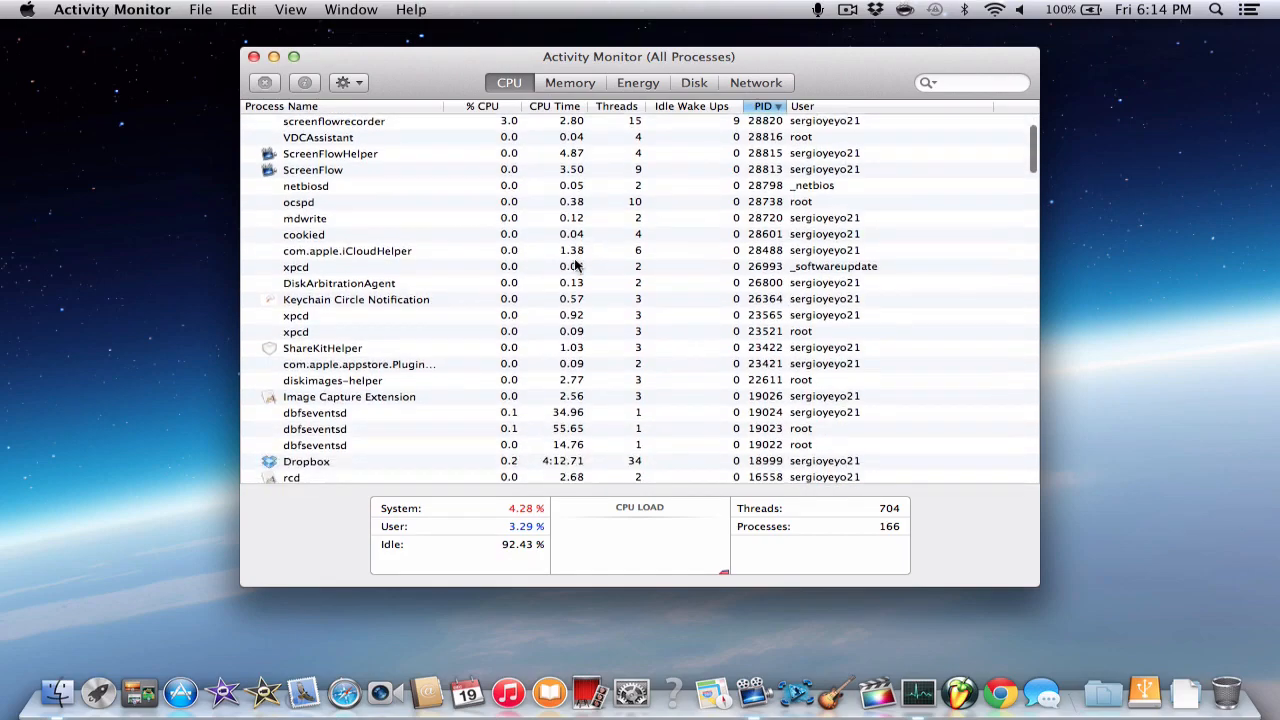
{"action": "scroll", "scroll_direction": "down", "scroll_amount": 3}
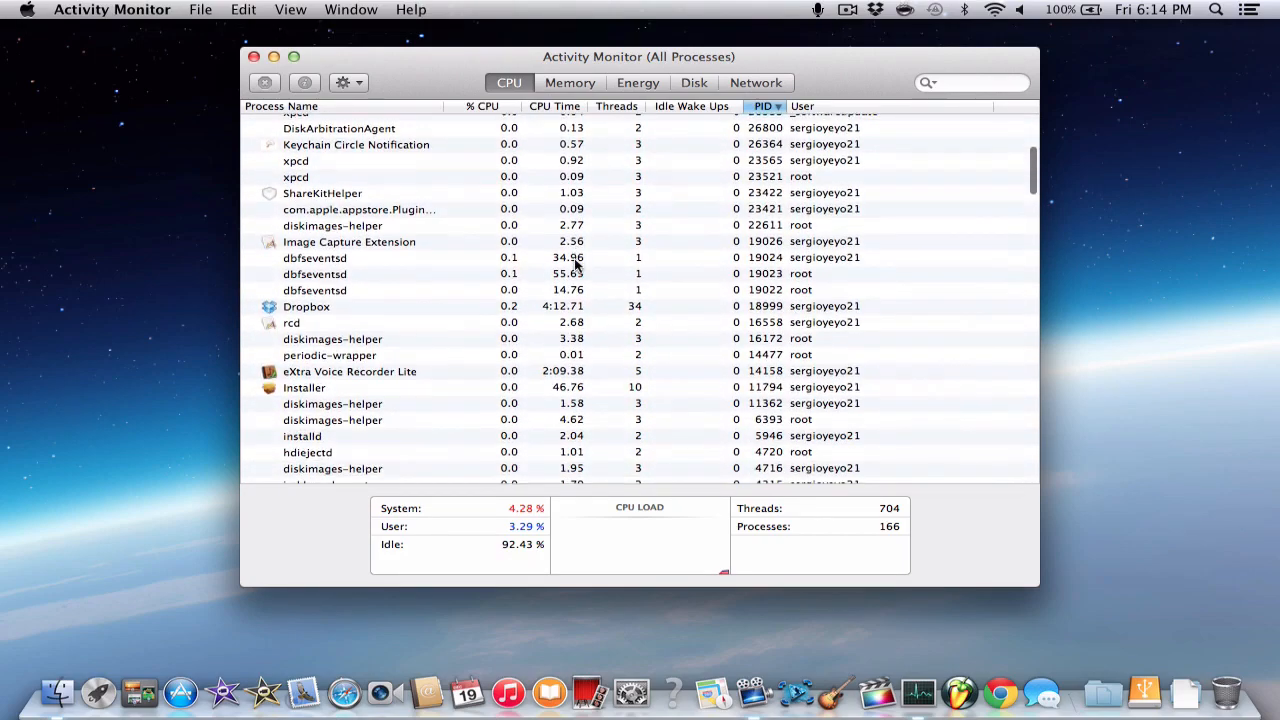
{"action": "scroll", "scroll_direction": "up", "scroll_amount": 3}
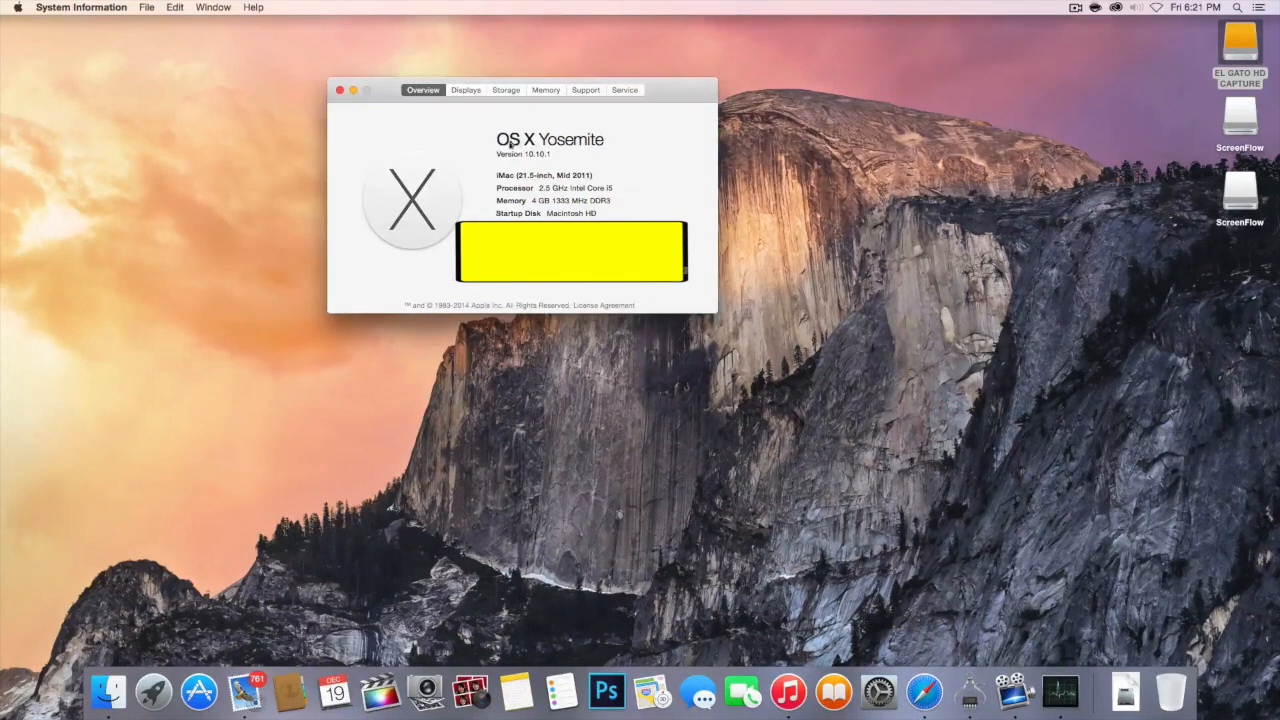
{"action": "mouse_move", "coordinate": [616, 156]}
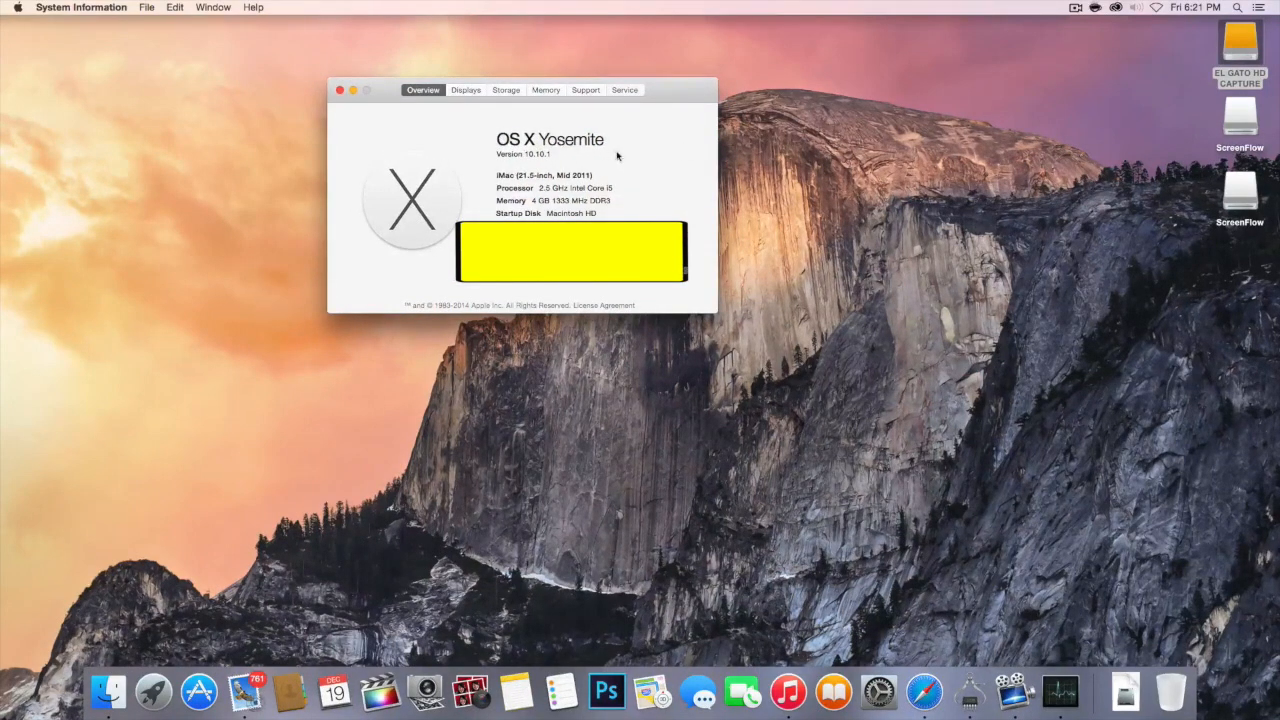
{"action": "mouse_move", "coordinate": [510, 156]}
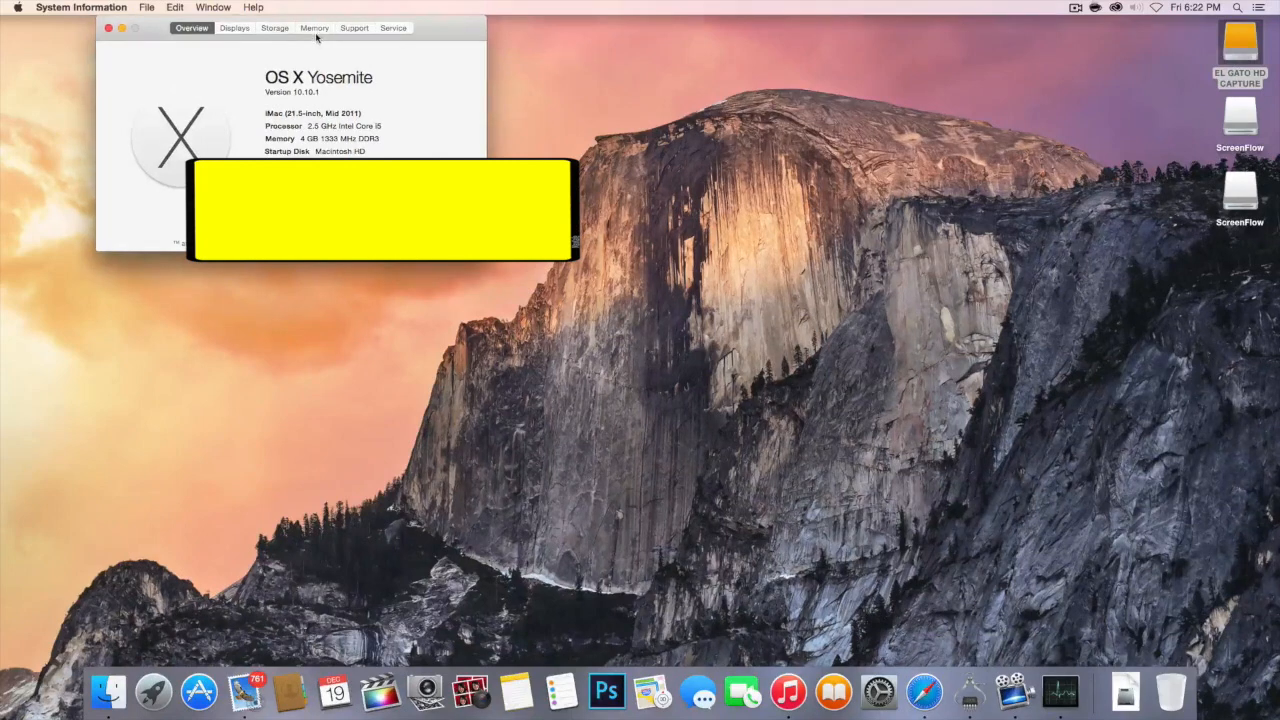
Show the Memory details: 4 GB installed as two 2 GB modules
{"action": "left_click", "coordinate": [314, 28]}
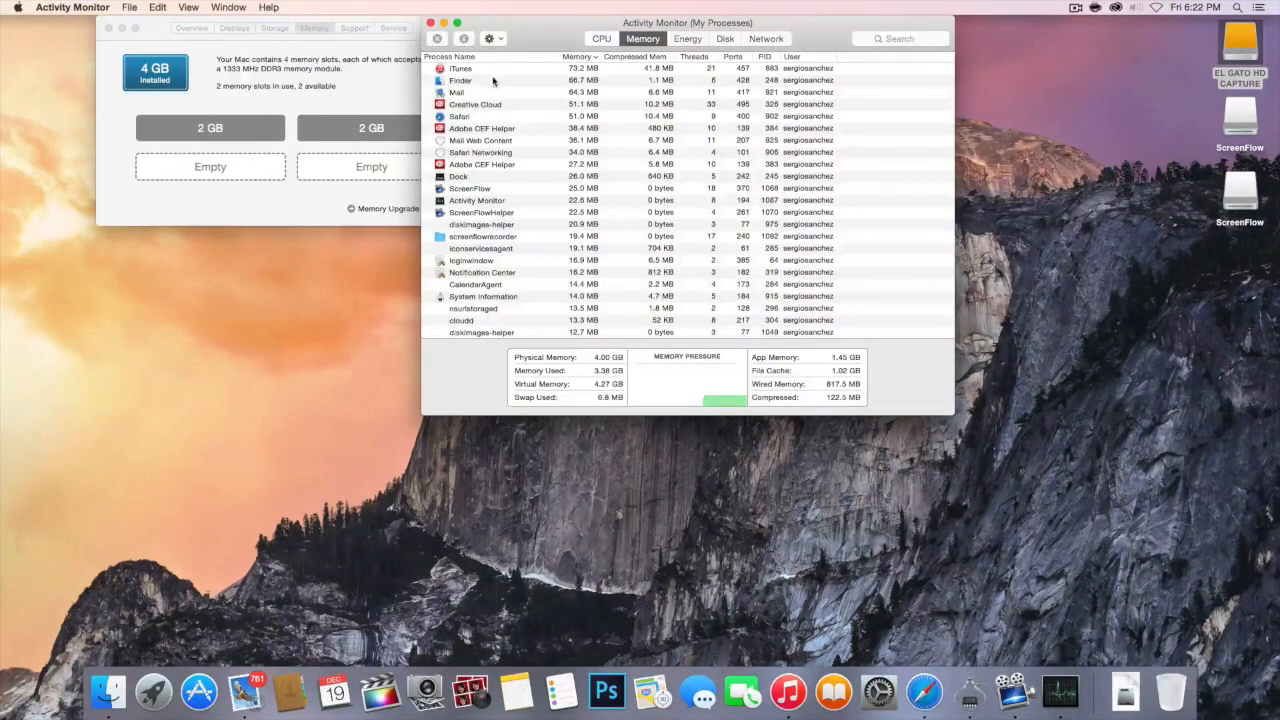
{"action": "mouse_move", "coordinate": [624, 224]}
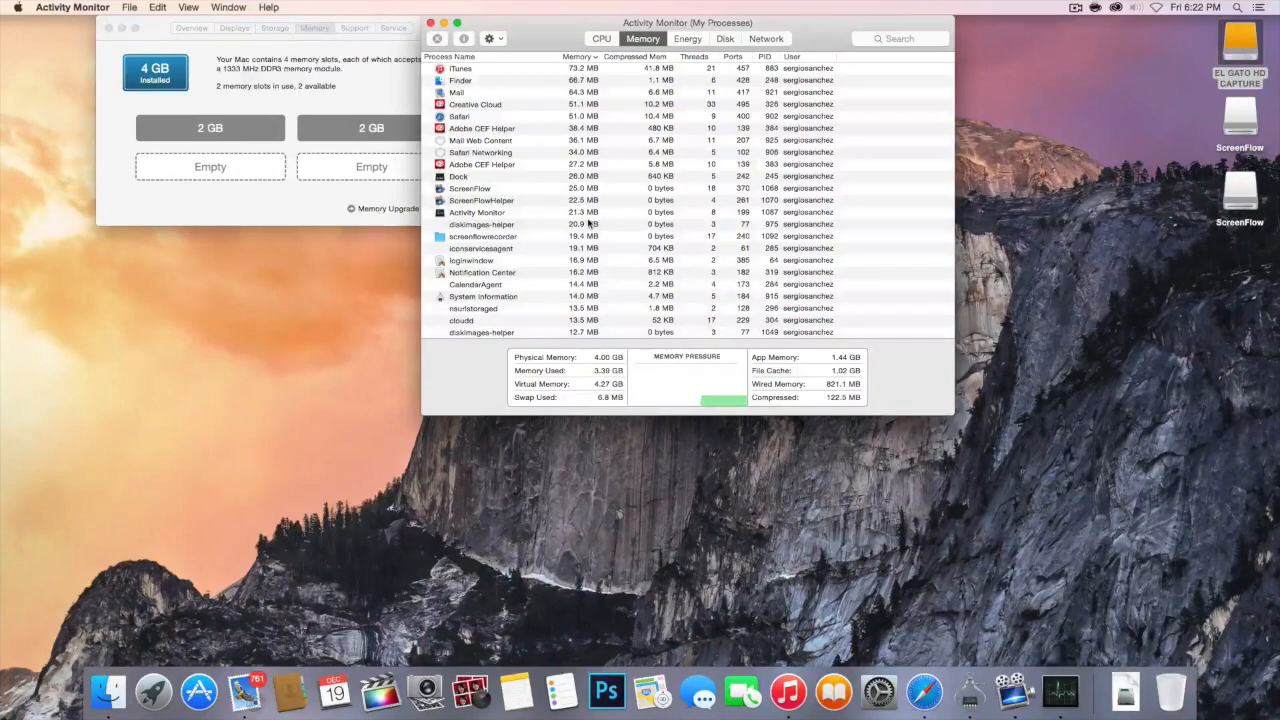
Scroll down the memory process list and quit Safari from its Dock icon
{"action": "scroll", "scroll_direction": "down", "scroll_amount": 3}
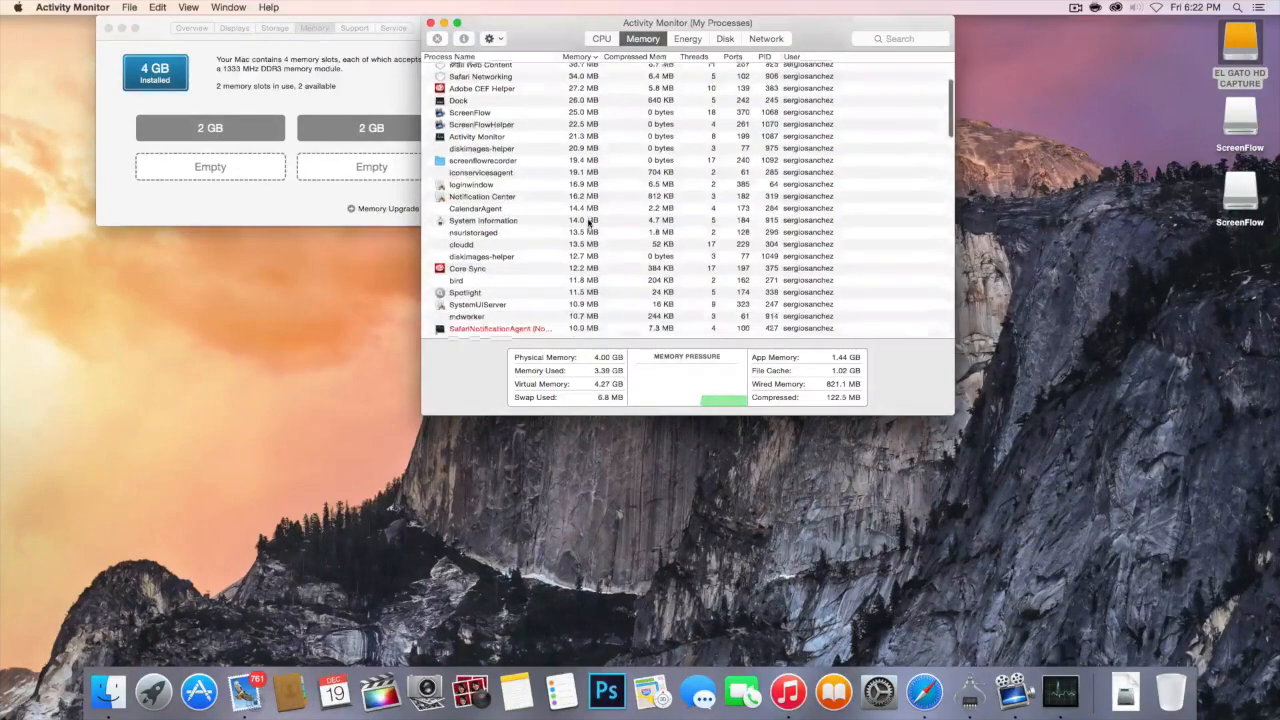
{"action": "scroll", "scroll_direction": "down", "scroll_amount": 3}
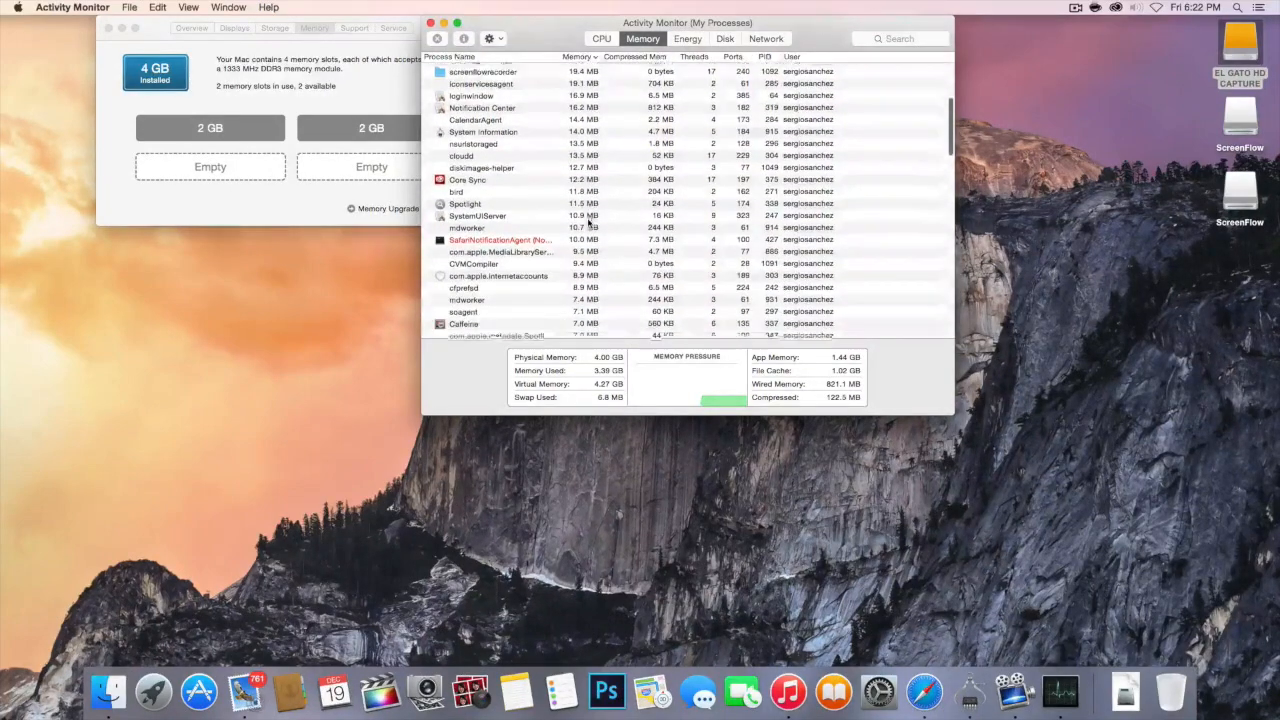
{"action": "scroll", "scroll_direction": "down", "scroll_amount": 3}
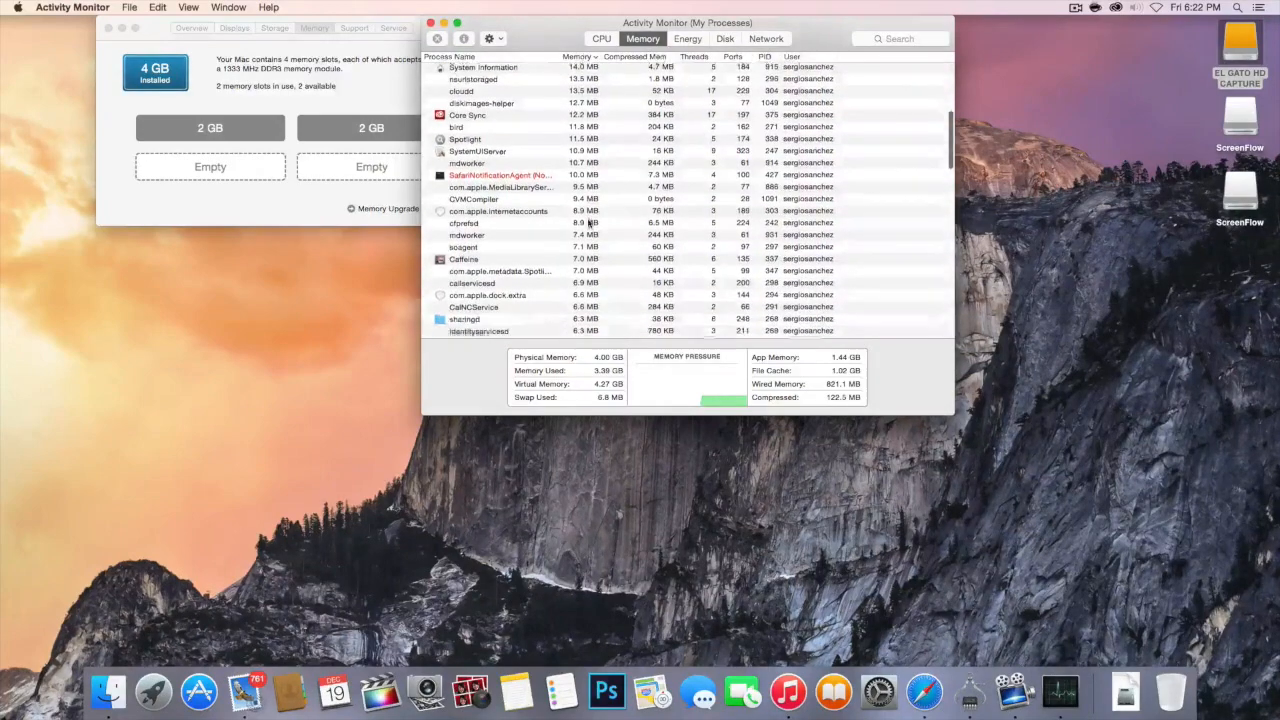
{"action": "scroll", "scroll_direction": "down", "scroll_amount": 3}
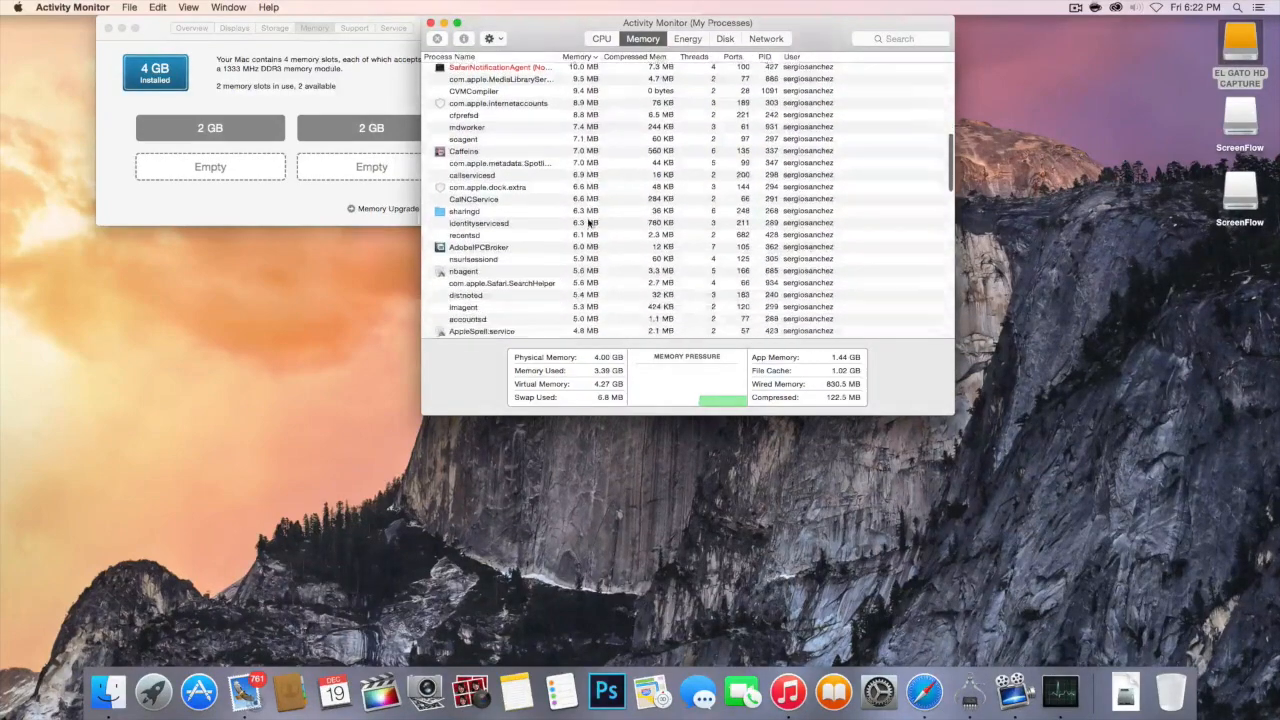
{"action": "scroll", "scroll_direction": "down", "scroll_amount": 3}
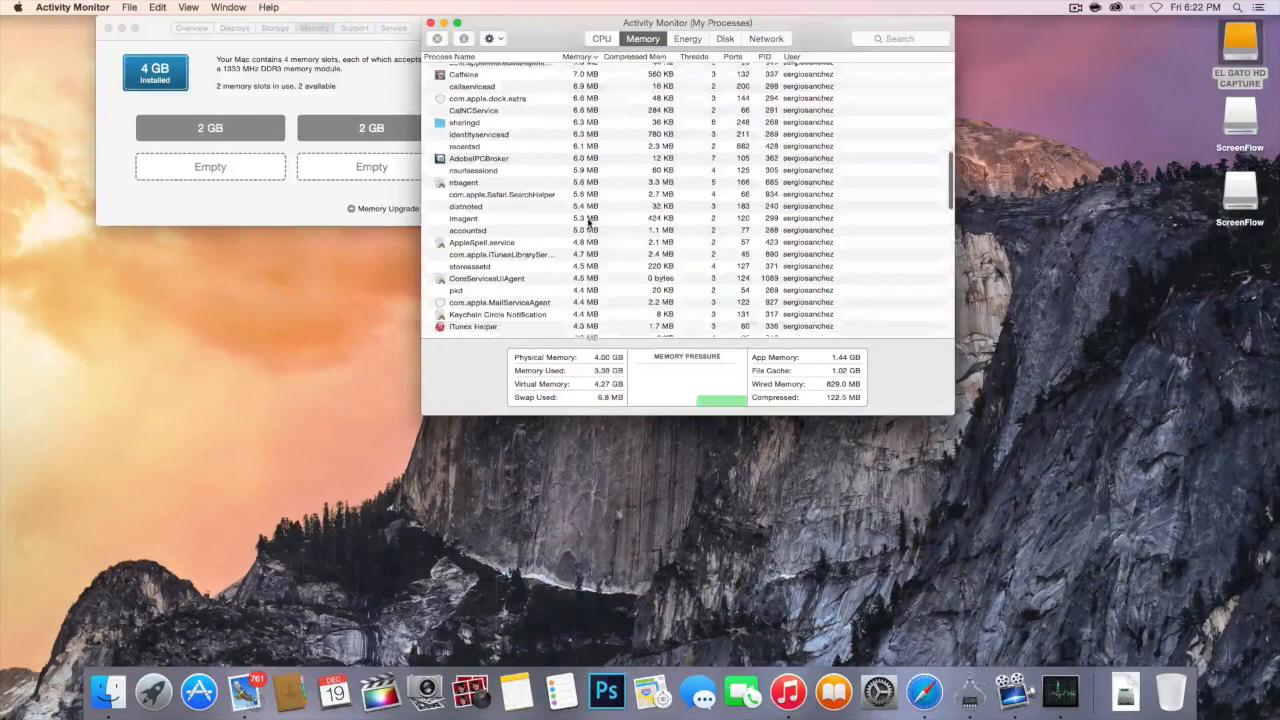
{"action": "scroll", "scroll_direction": "down", "scroll_amount": 3}
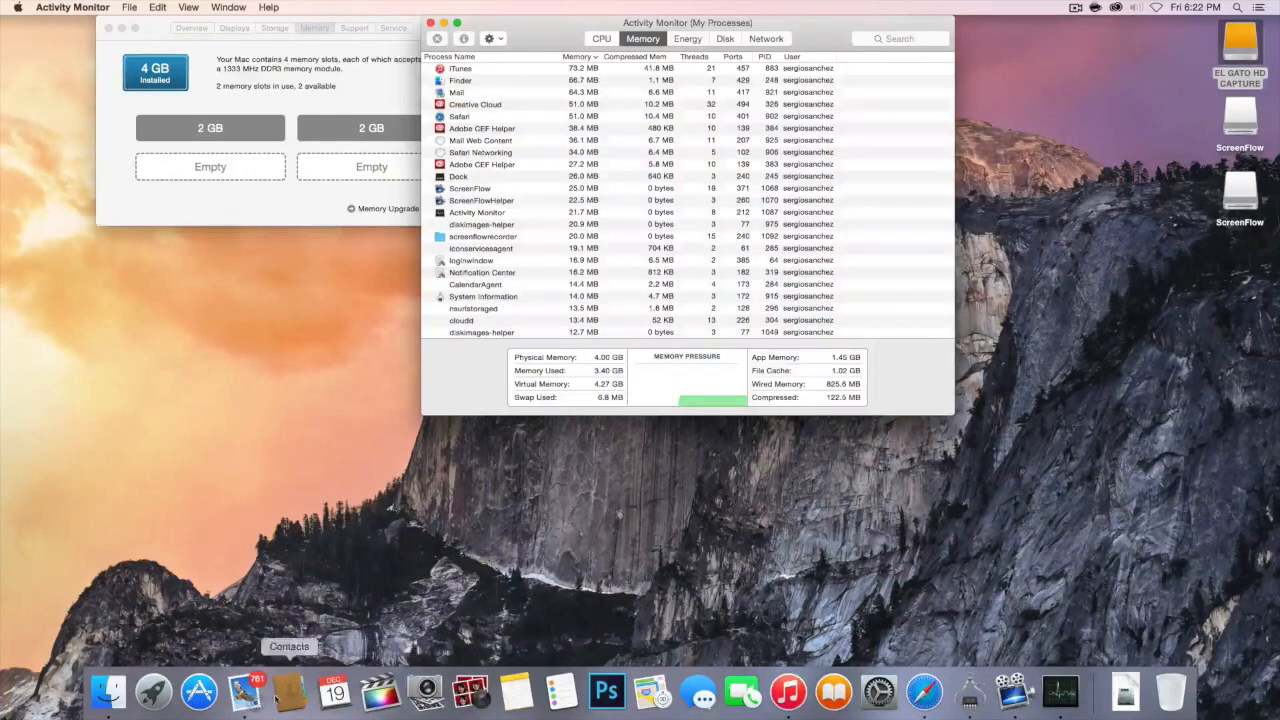
{"action": "right_click", "coordinate": [244, 690]}
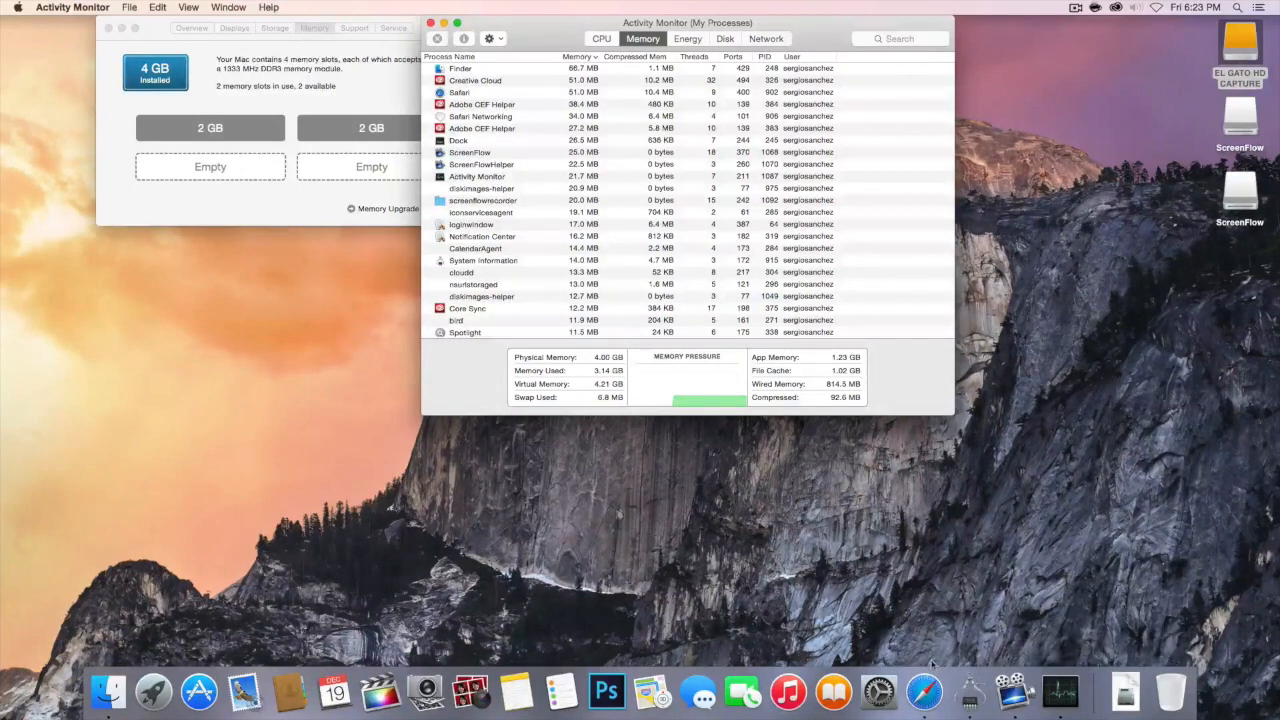
{"action": "mouse_move", "coordinate": [924, 690]}
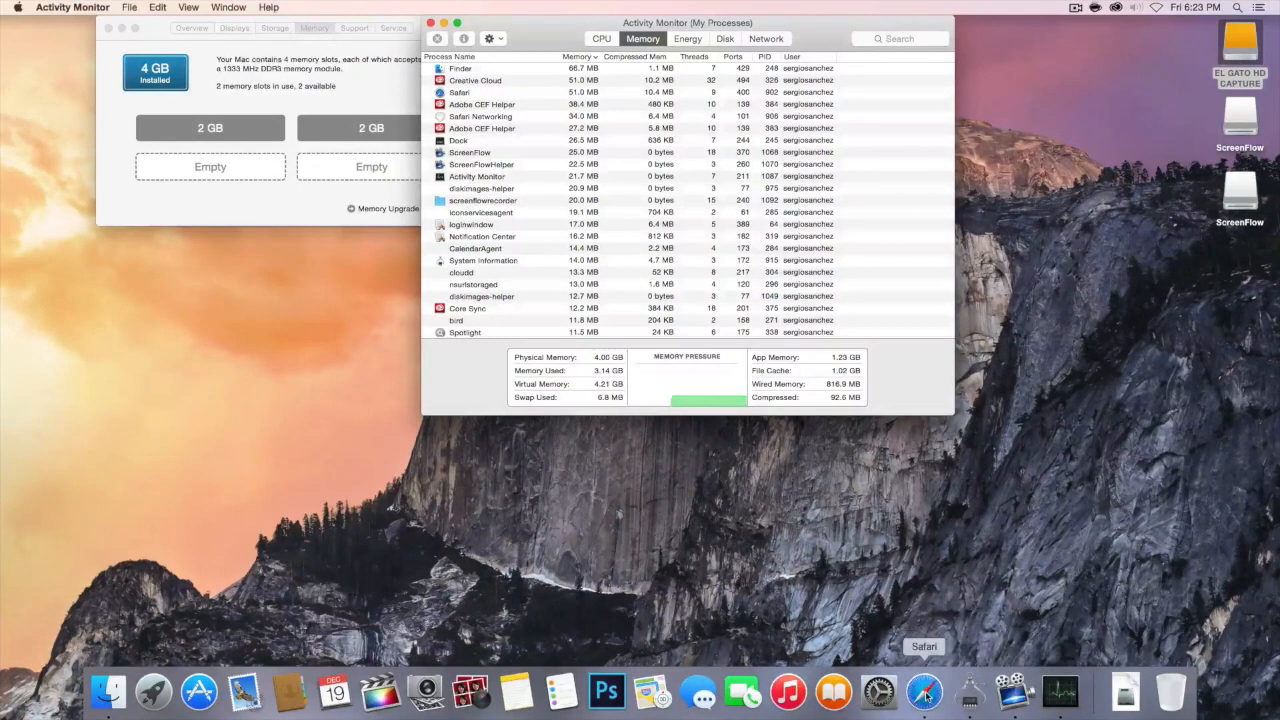
{"action": "mouse_move", "coordinate": [930, 648]}
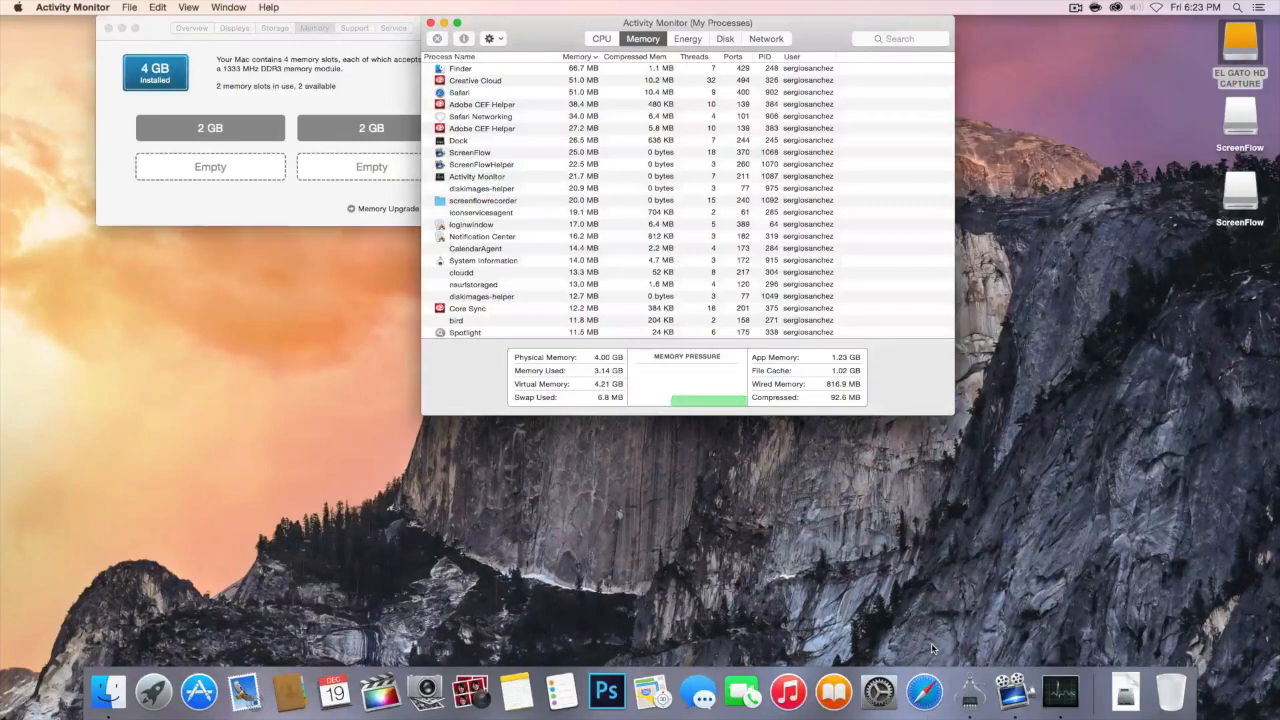
{"action": "mouse_move", "coordinate": [968, 690]}
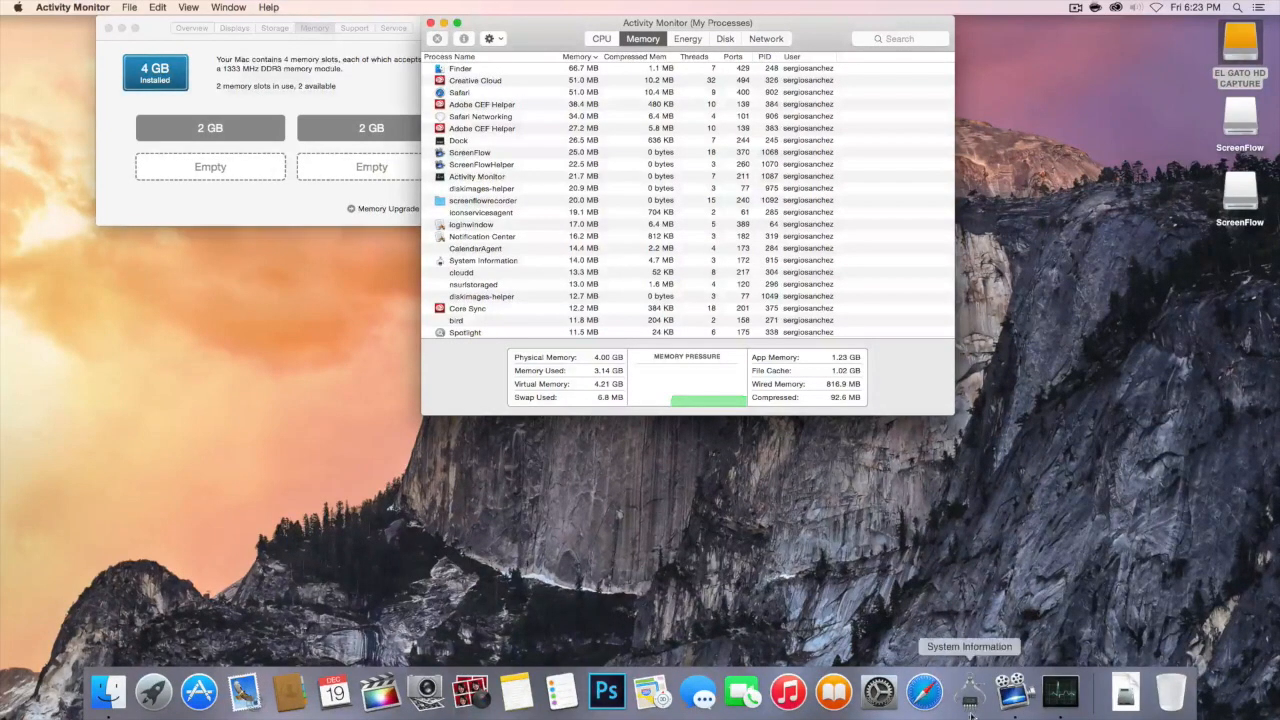
Quit System Information from its Dock icon so it leaves the memory list
{"action": "right_click", "coordinate": [968, 690]}
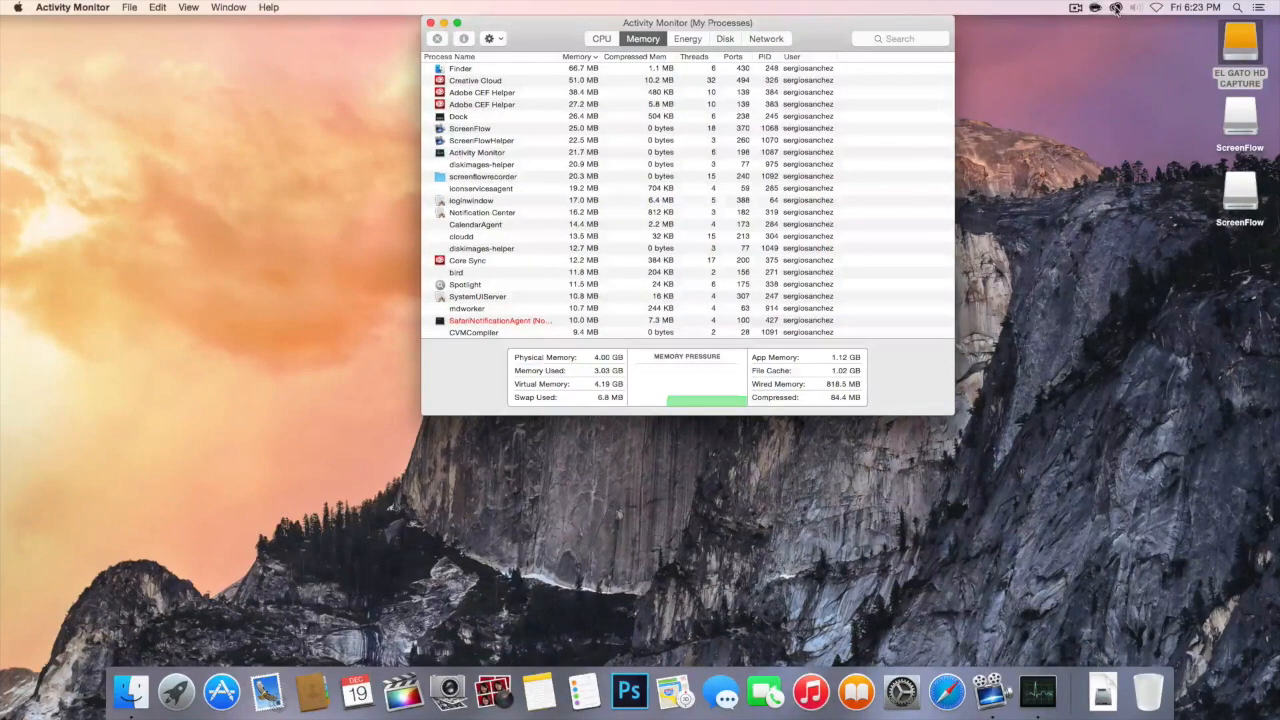
Quit Creative Cloud from its menu bar gear menu and confirm the quit
{"action": "left_click", "coordinate": [1116, 8]}
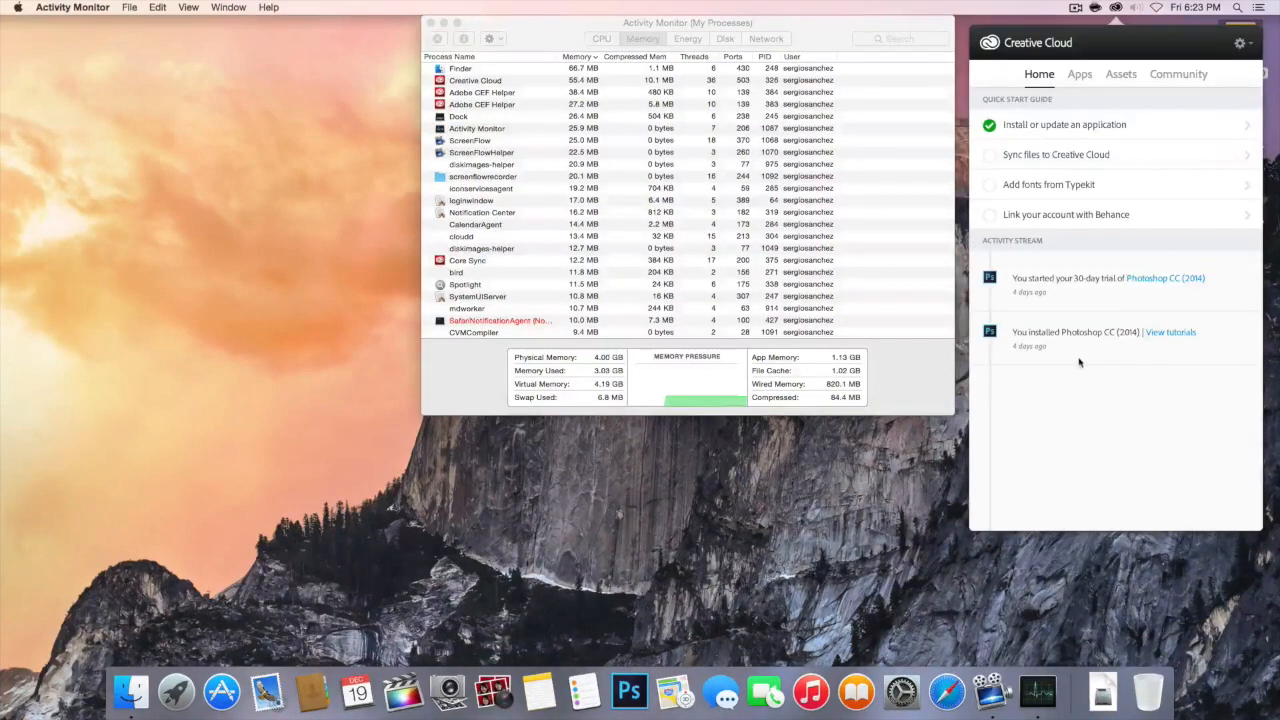
{"action": "left_click", "coordinate": [1240, 44]}
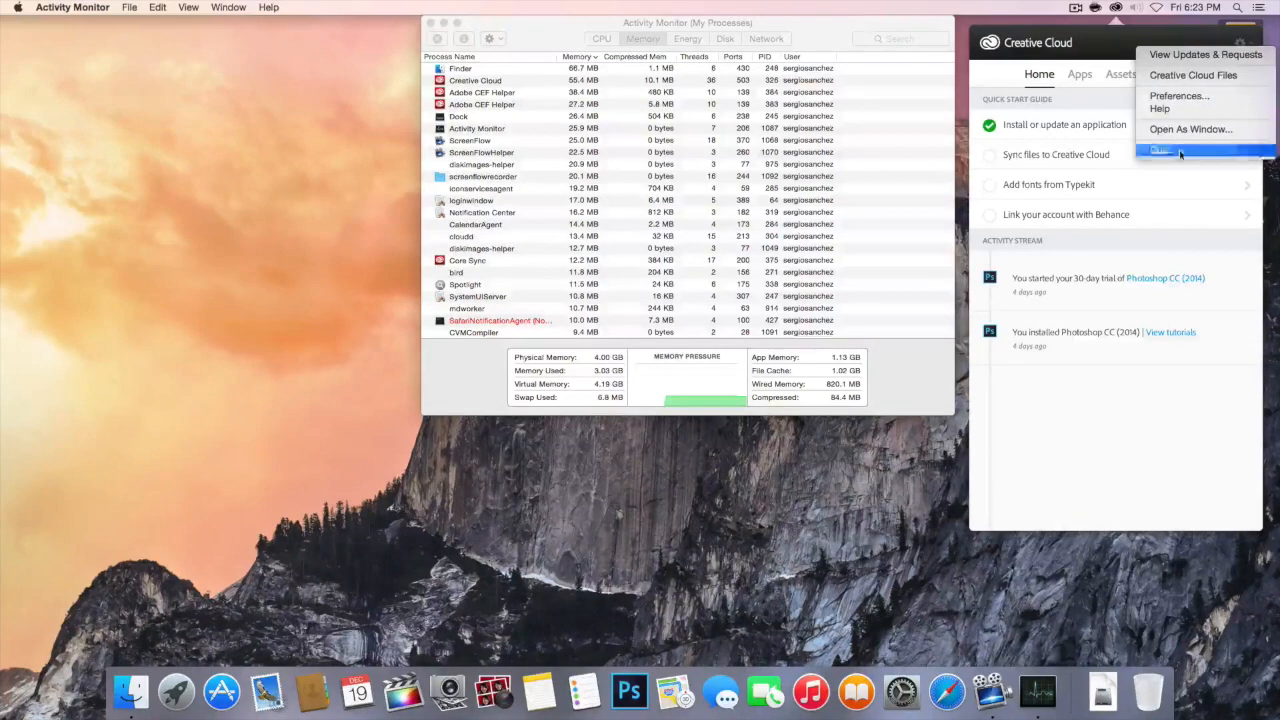
{"action": "left_click", "coordinate": [1160, 150]}
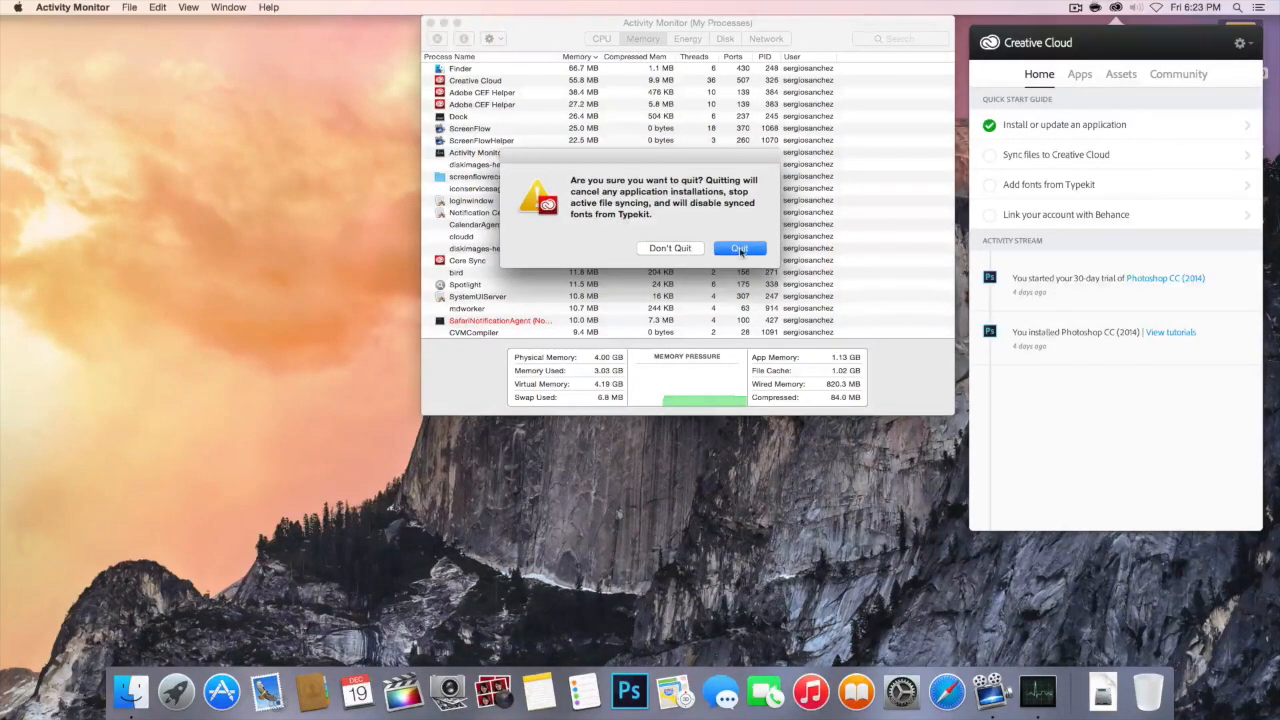
{"action": "left_click", "coordinate": [740, 248]}
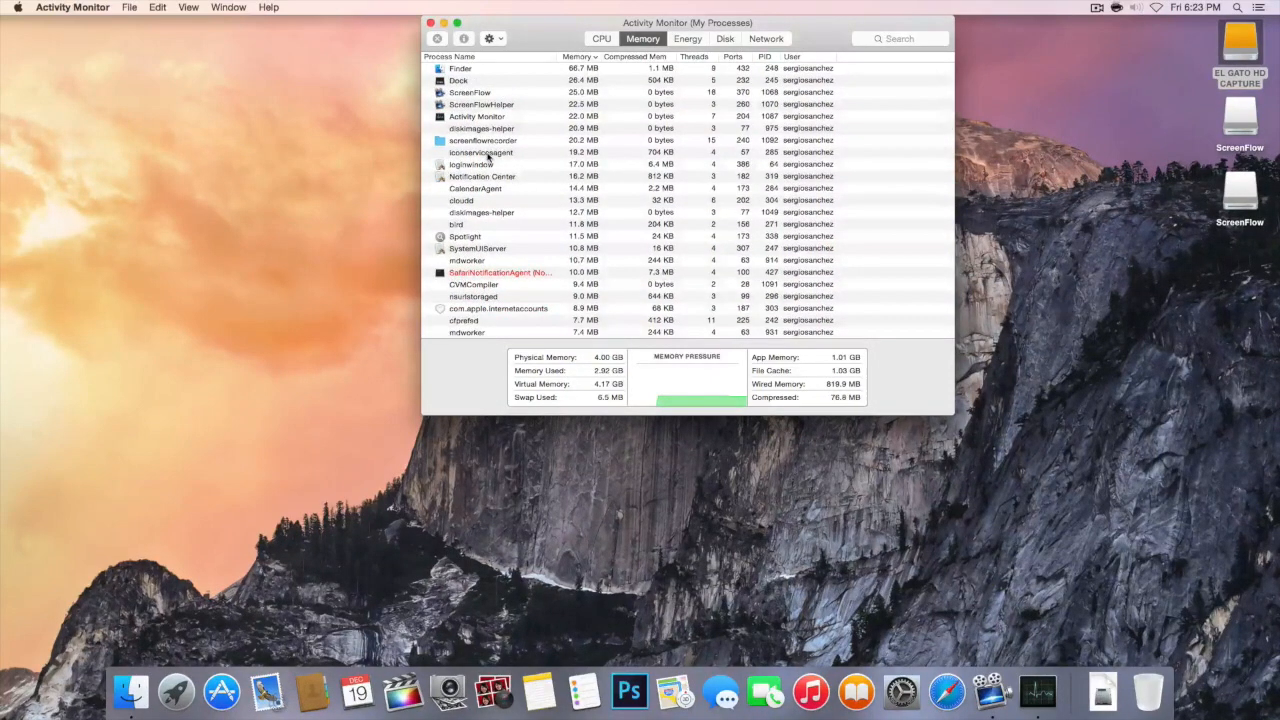
{"action": "mouse_move", "coordinate": [548, 164]}
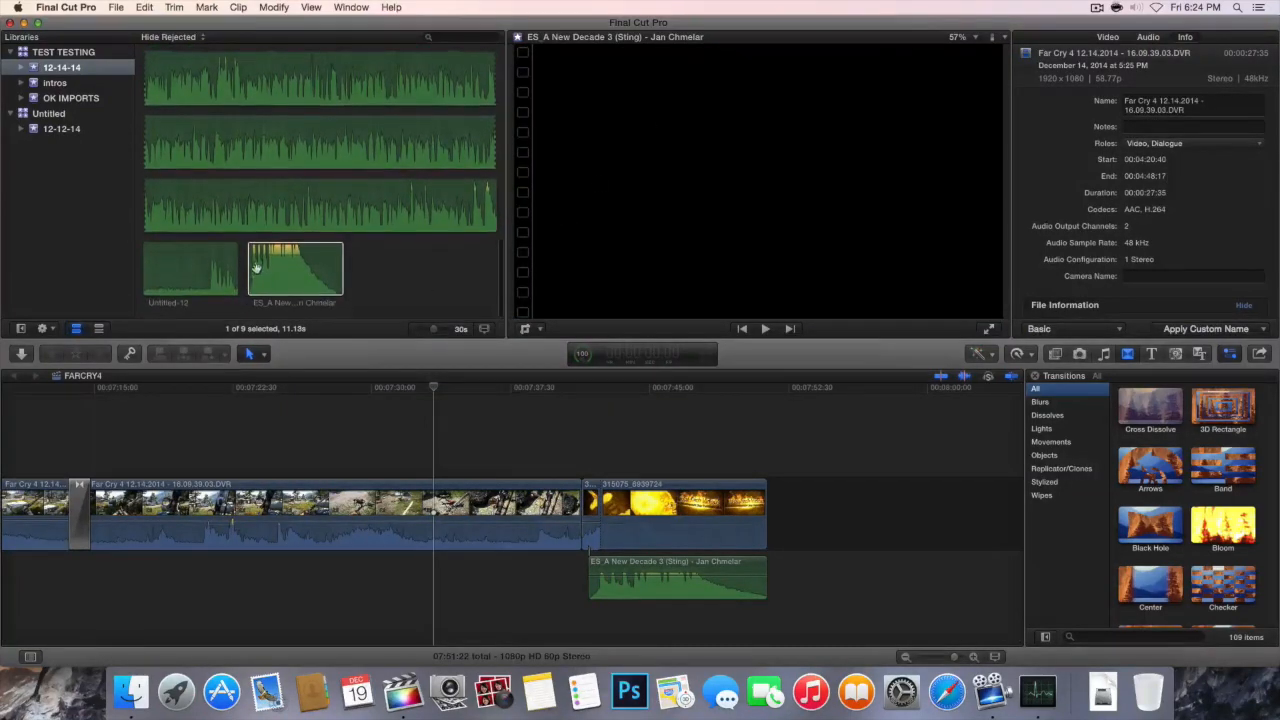
Select a clip in the 12-14-14 event so Final Cut Pro loads project media
{"action": "left_click", "coordinate": [294, 270]}
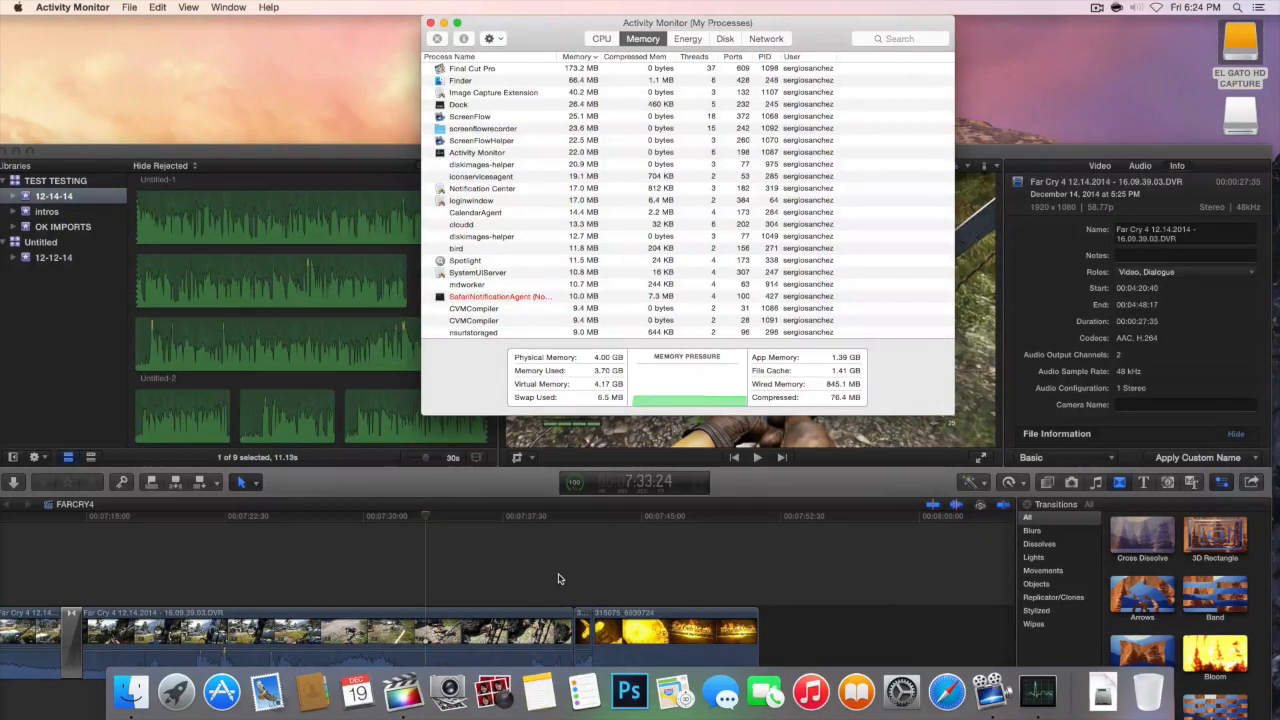
{"action": "mouse_move", "coordinate": [556, 582]}
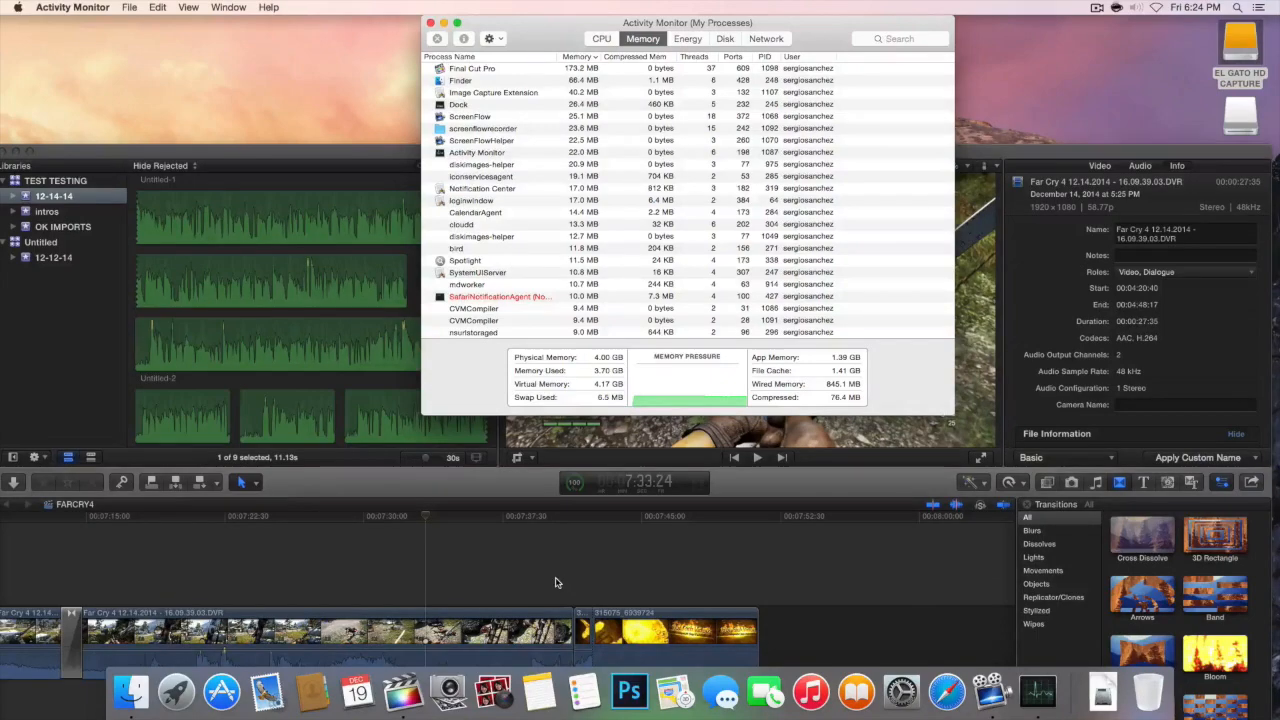
{"action": "mouse_move", "coordinate": [300, 150]}
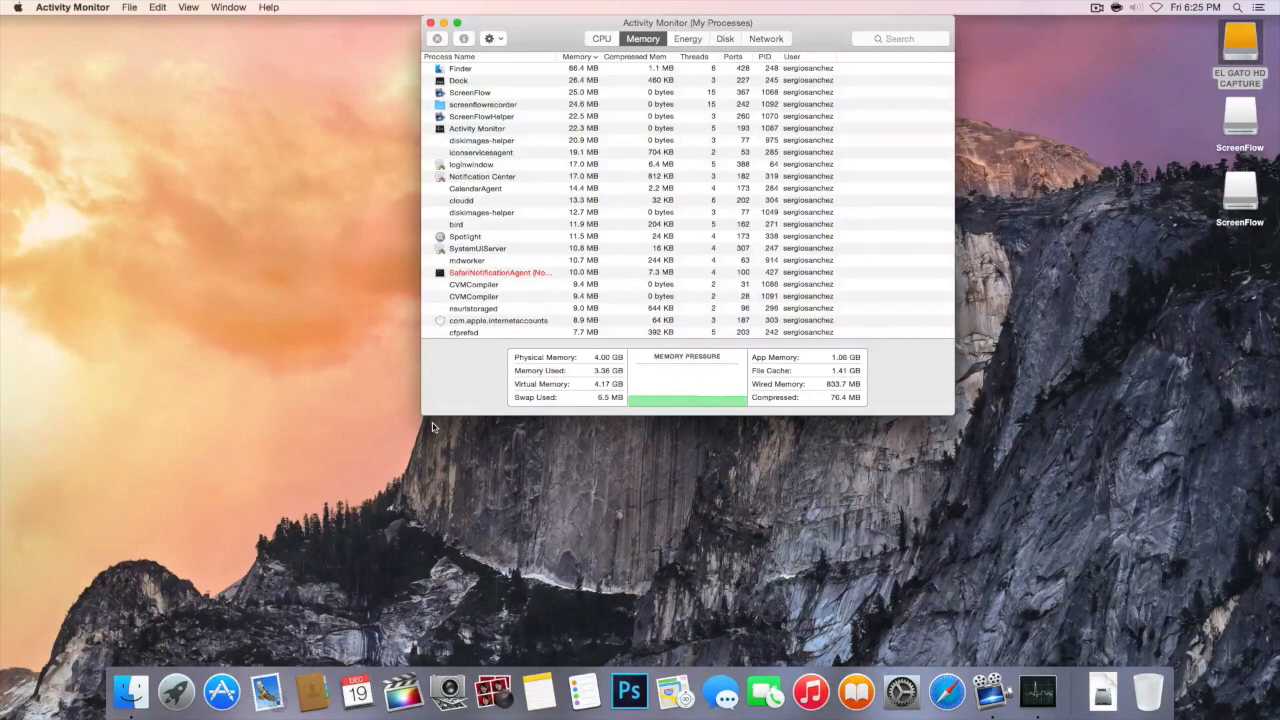
{"action": "mouse_move", "coordinate": [440, 424]}
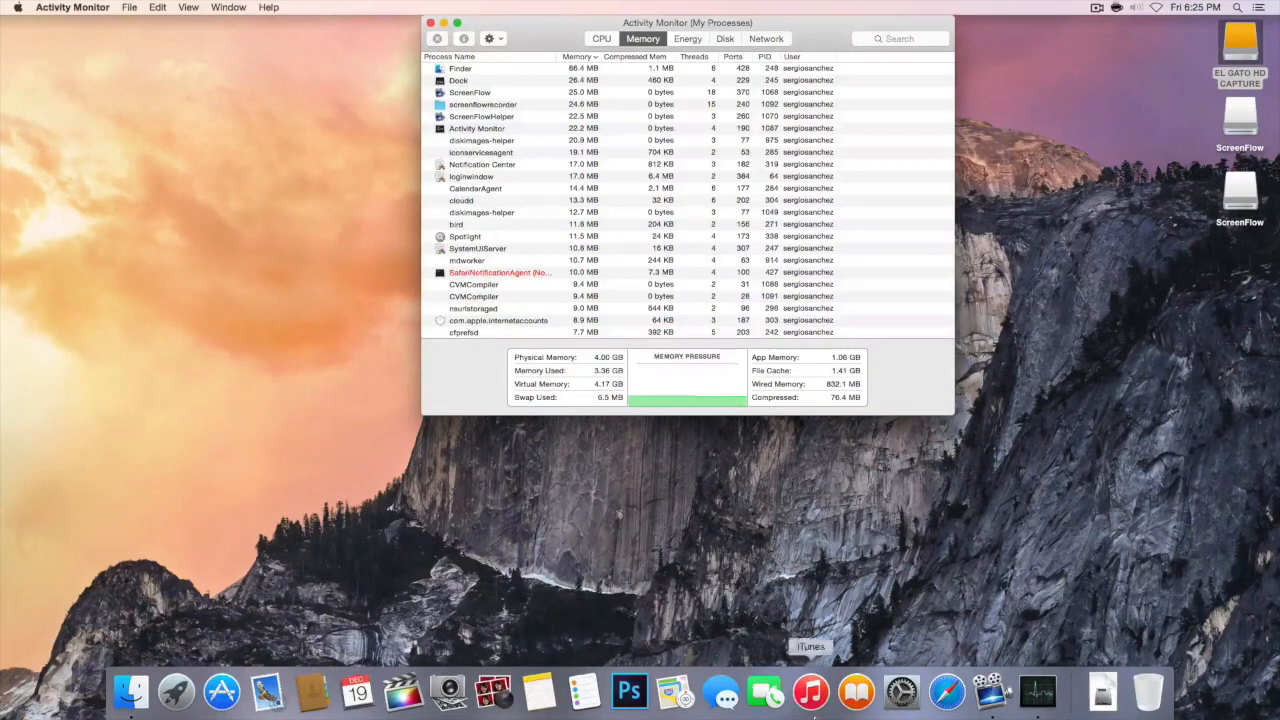
{"action": "mouse_move", "coordinate": [856, 692]}
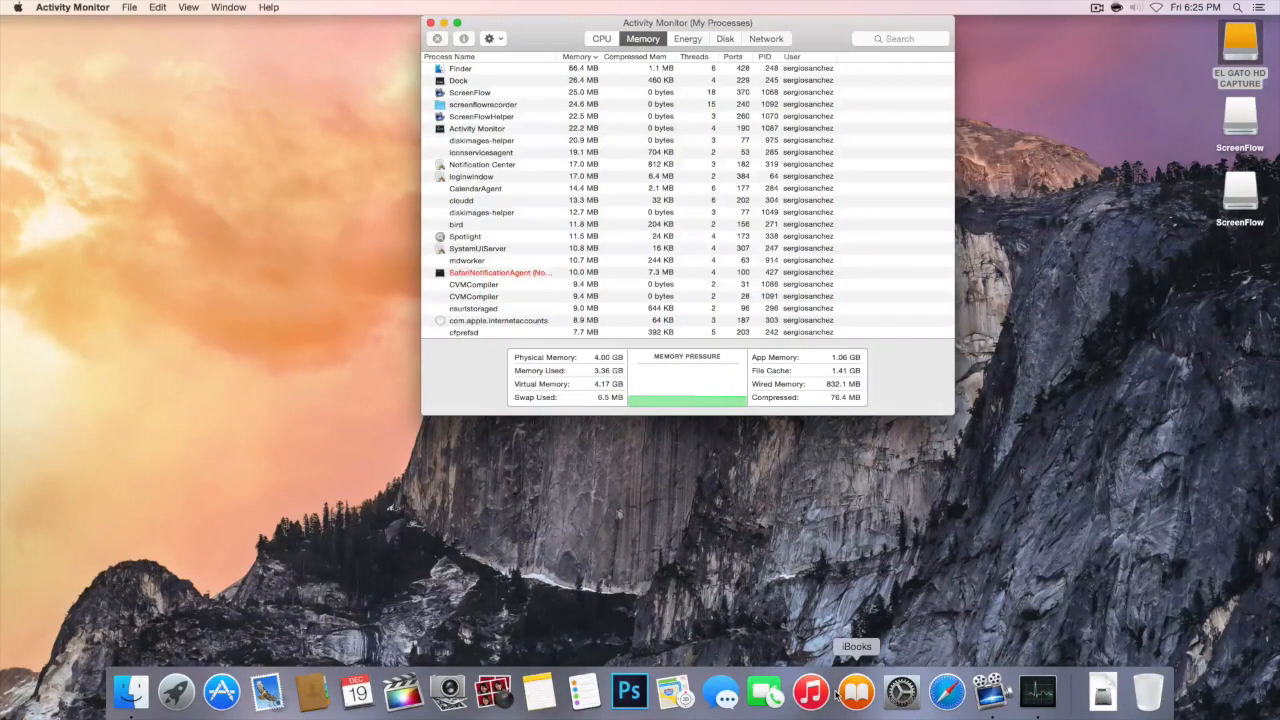
{"action": "mouse_move", "coordinate": [120, 56]}
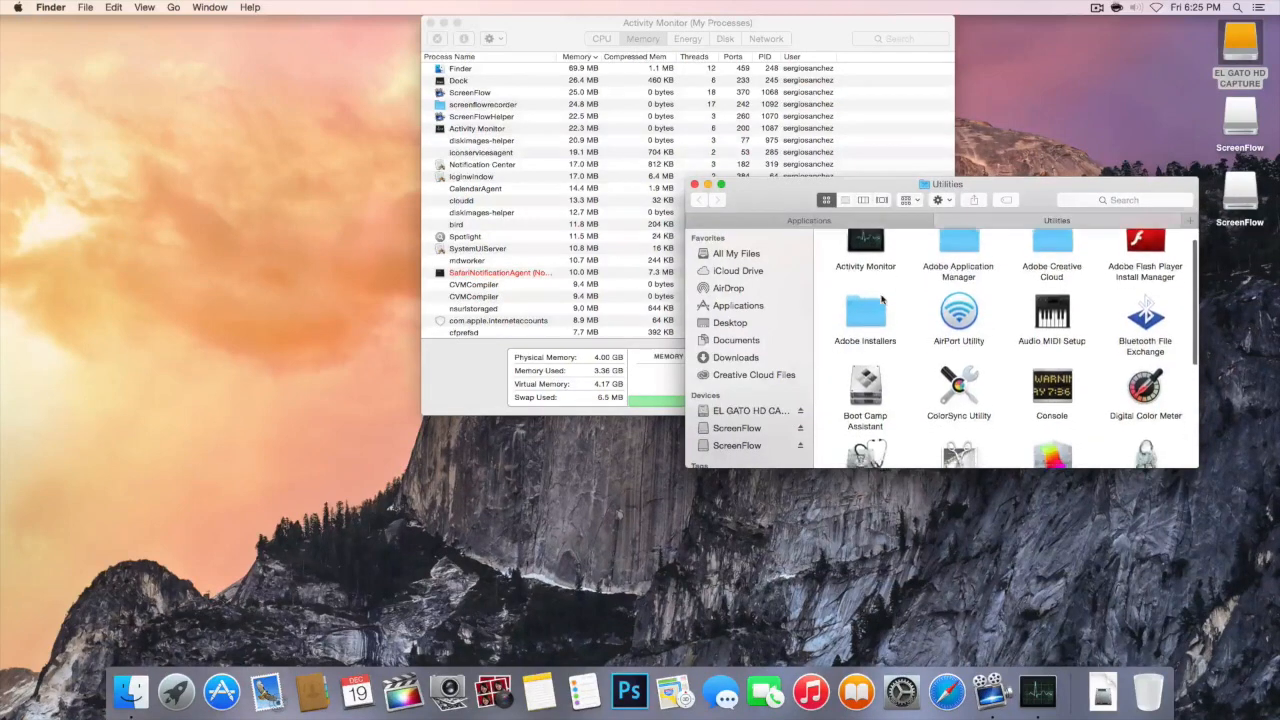
Launch Disk Utility from the Utilities folder
{"action": "scroll", "scroll_direction": "down", "scroll_amount": 3}
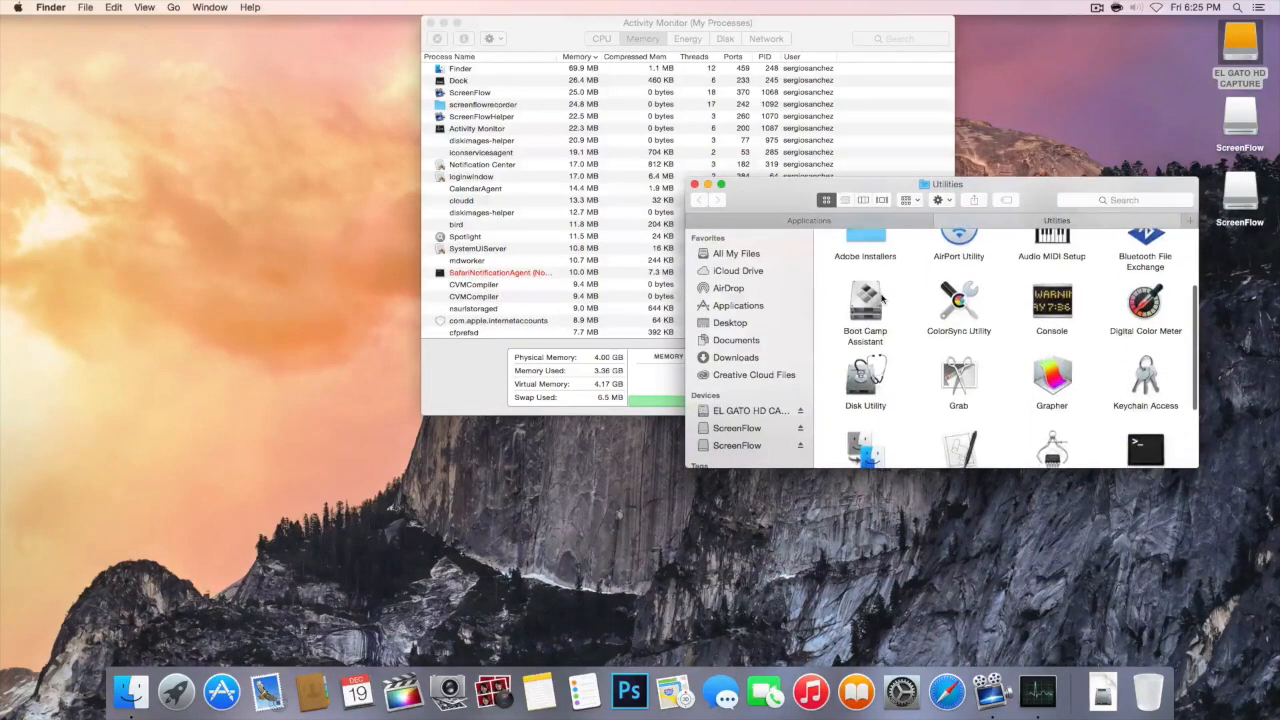
{"action": "left_click", "coordinate": [864, 378]}
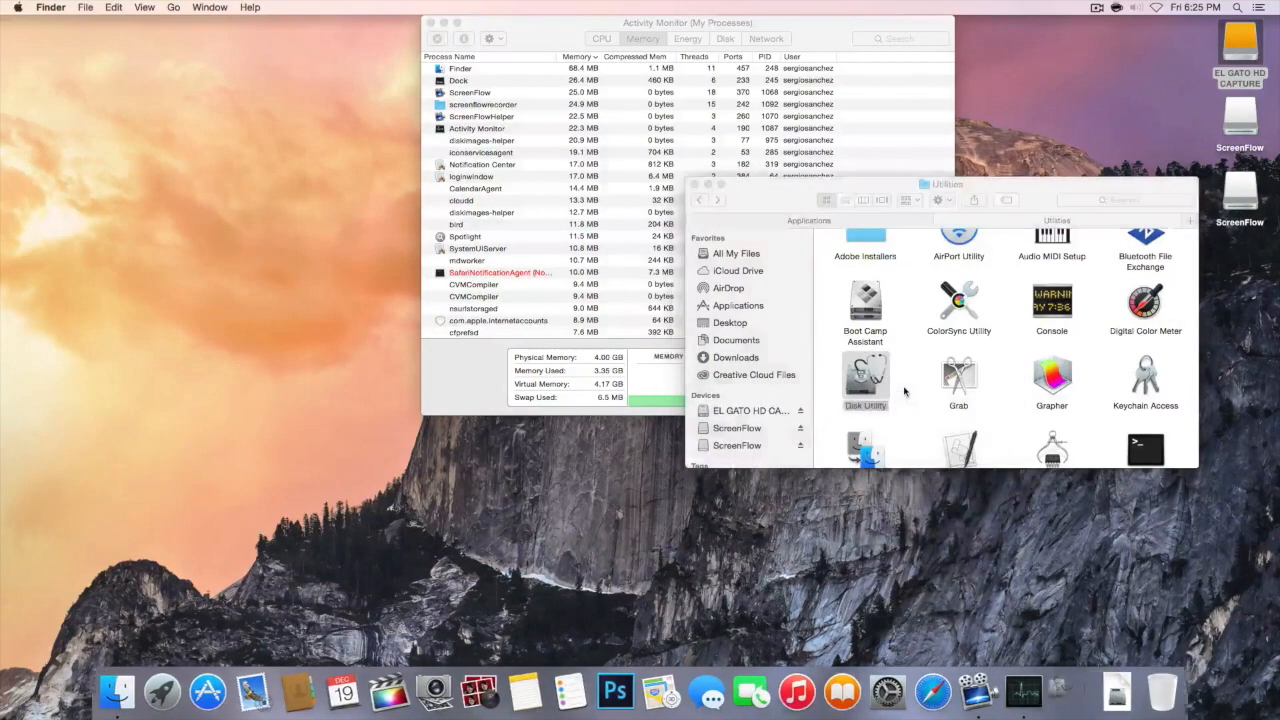
{"action": "double_click", "coordinate": [864, 376]}
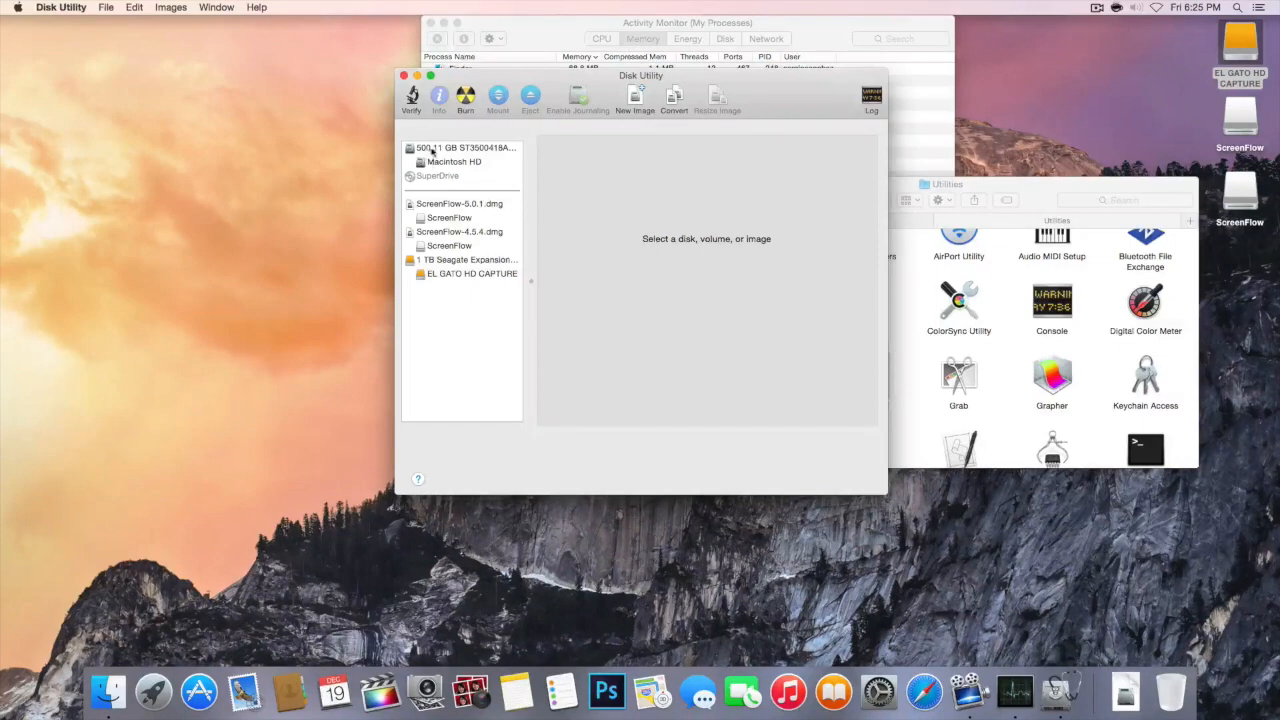
Select the 500.11 GB internal drive, then its Macintosh HD volume to show First Aid options
{"action": "left_click", "coordinate": [464, 148]}
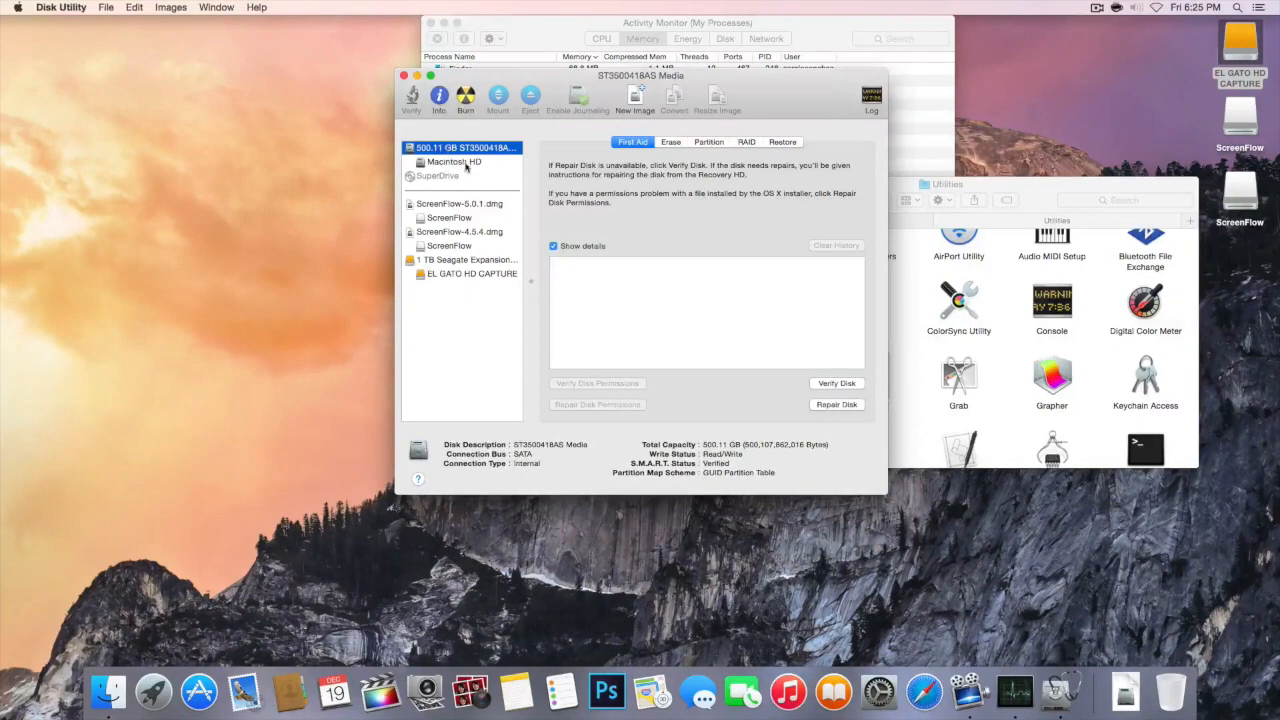
{"action": "left_click", "coordinate": [464, 148]}
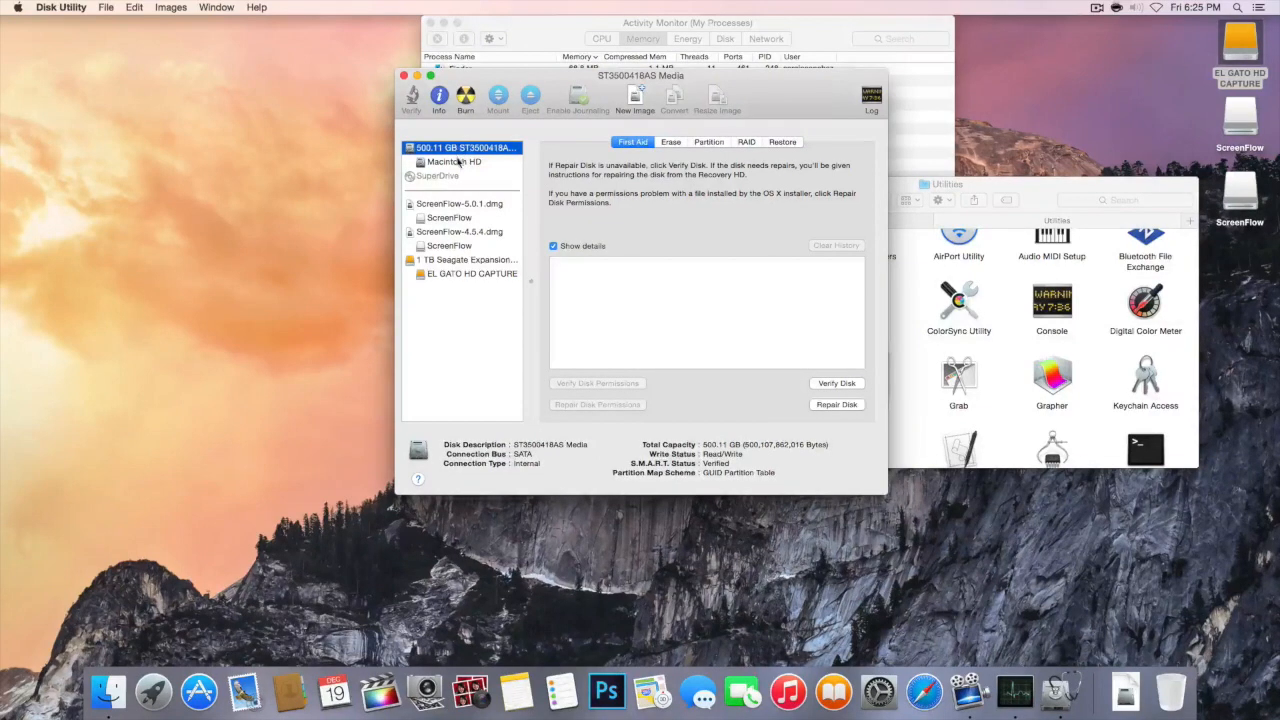
{"action": "left_click", "coordinate": [452, 160]}
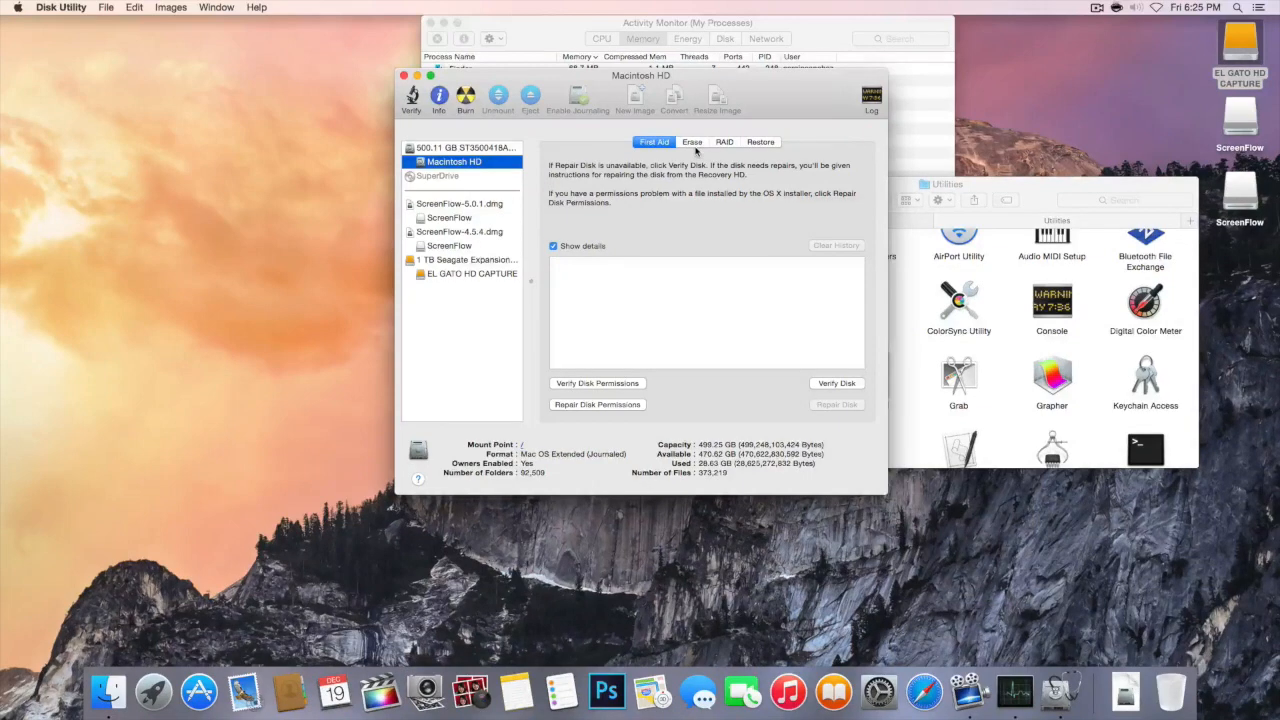
{"action": "mouse_move", "coordinate": [708, 320]}
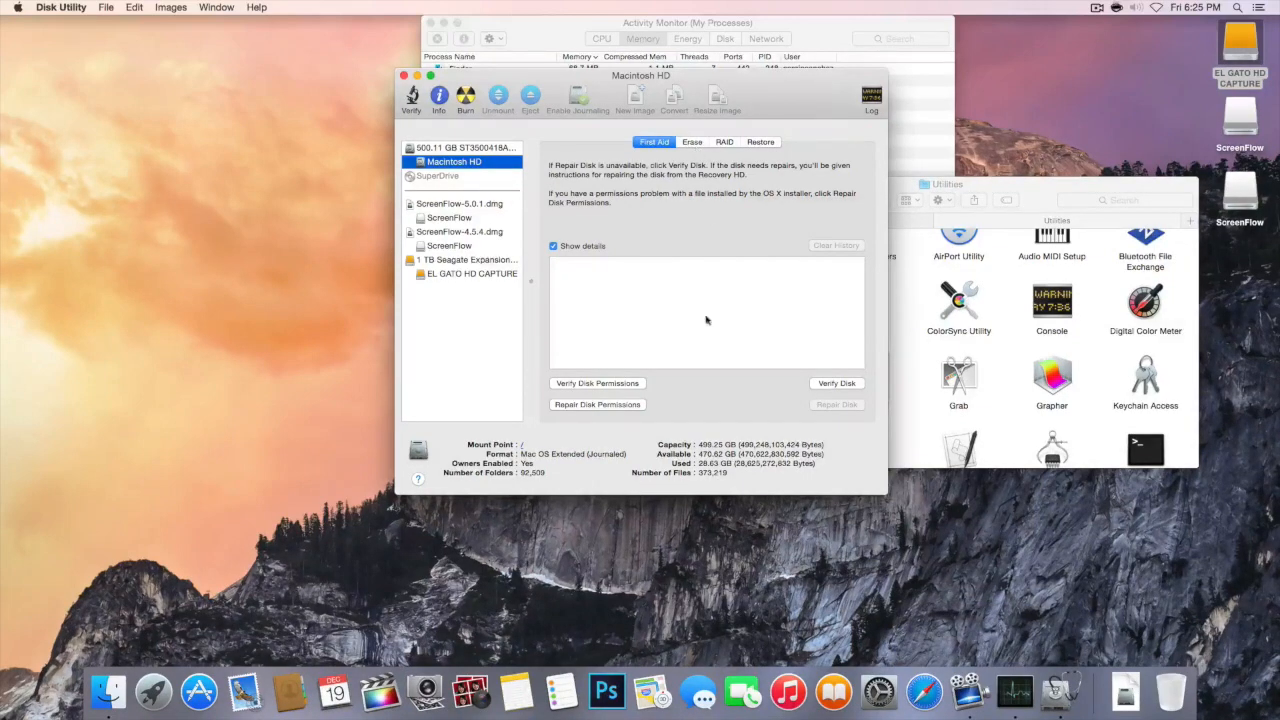
{"action": "mouse_move", "coordinate": [704, 322]}
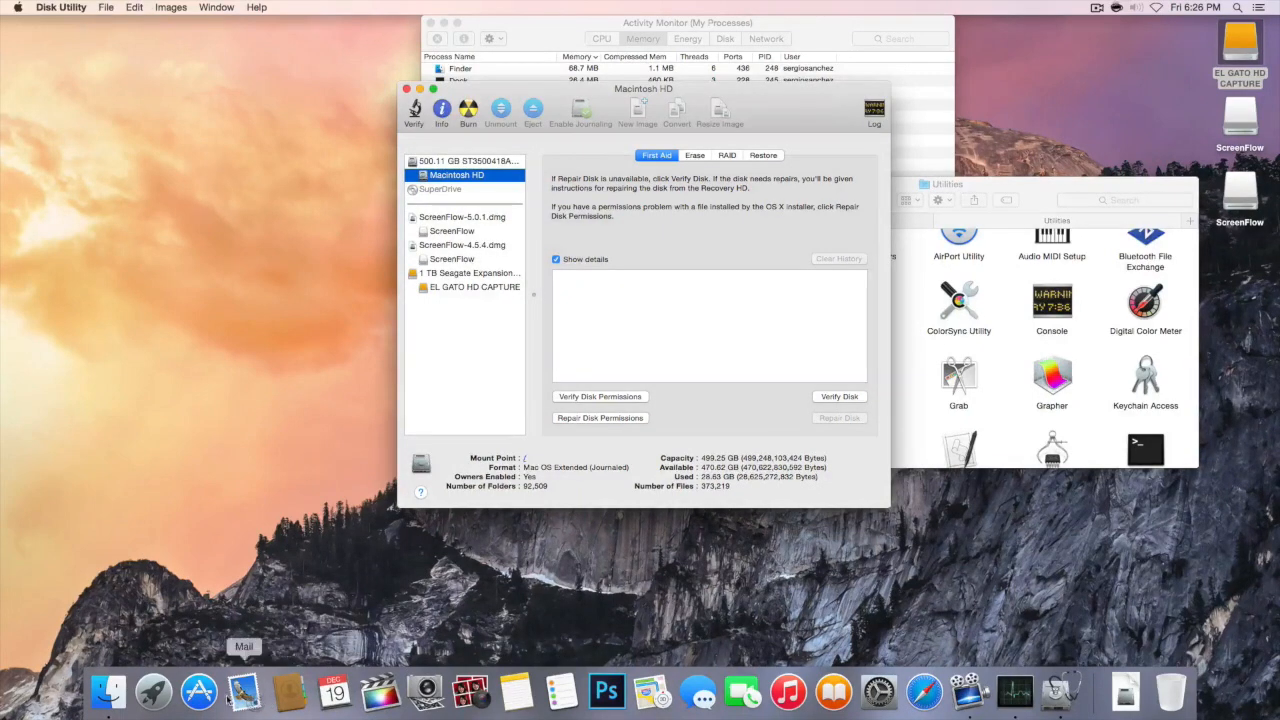
{"action": "mouse_move", "coordinate": [198, 692]}
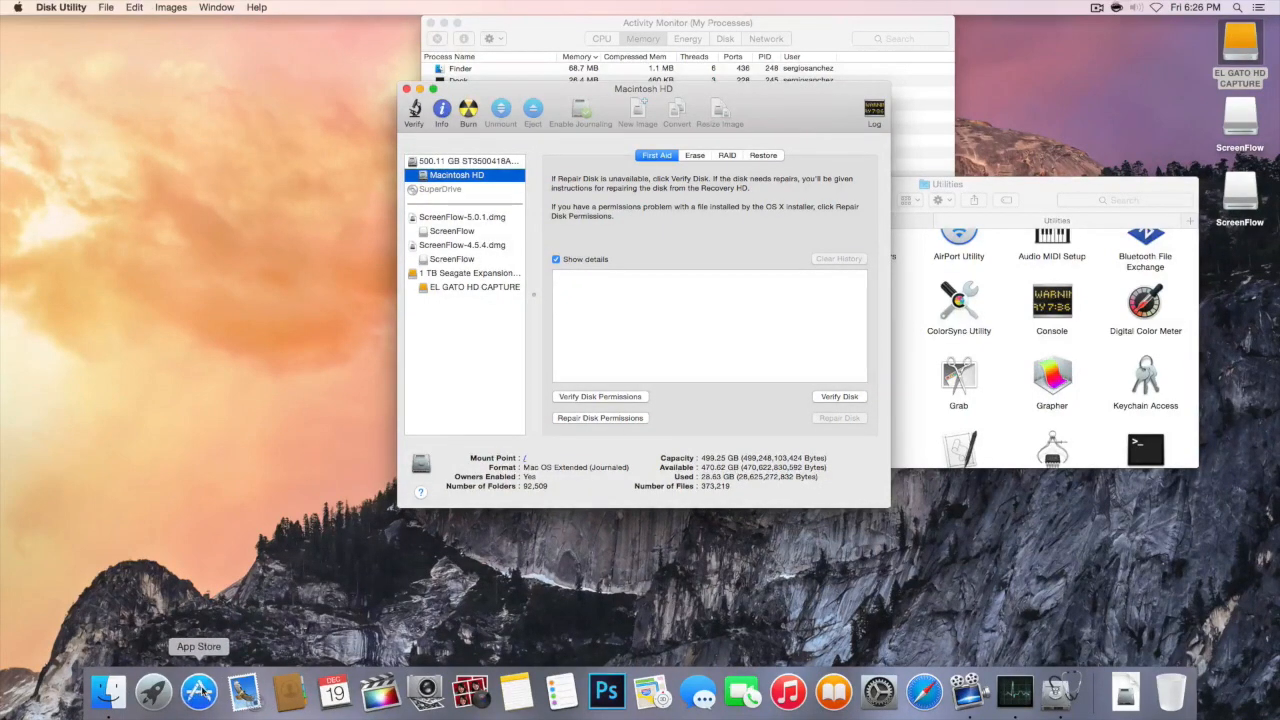
Show the App Store Purchases list with OS X Yosemite and scroll to its end and back
{"action": "left_click", "coordinate": [200, 690]}
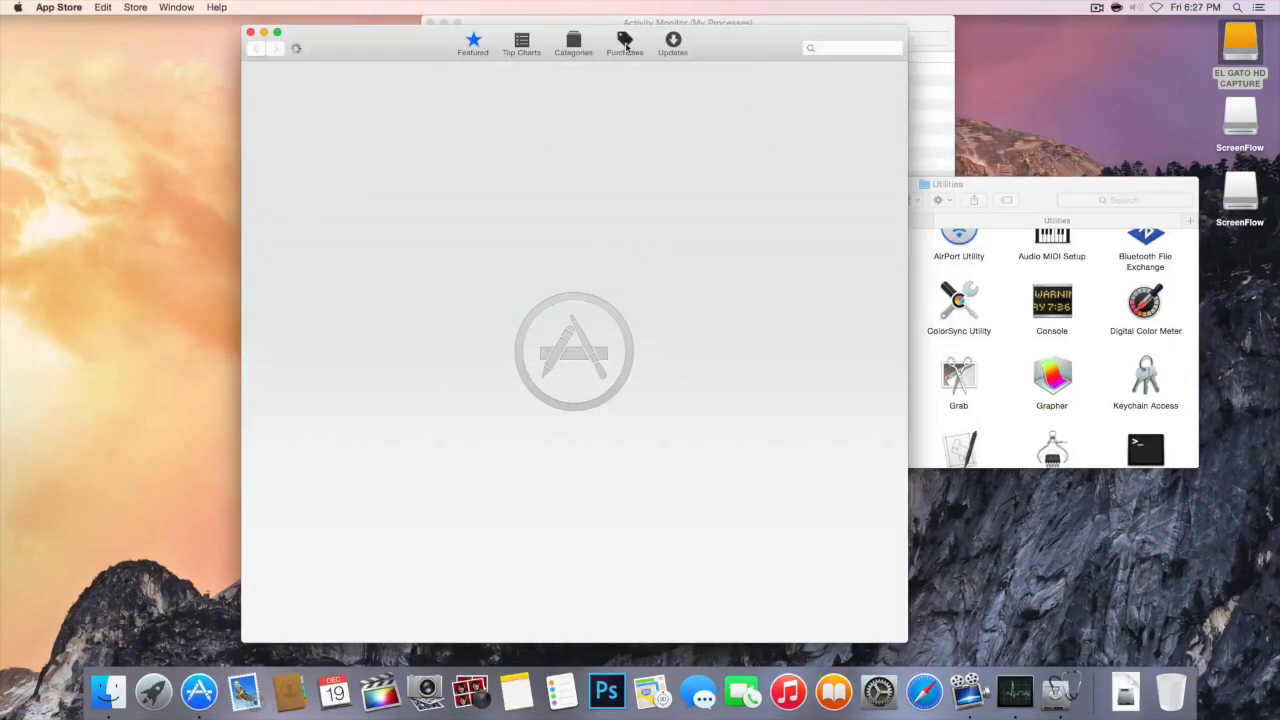
{"action": "left_click", "coordinate": [624, 44]}
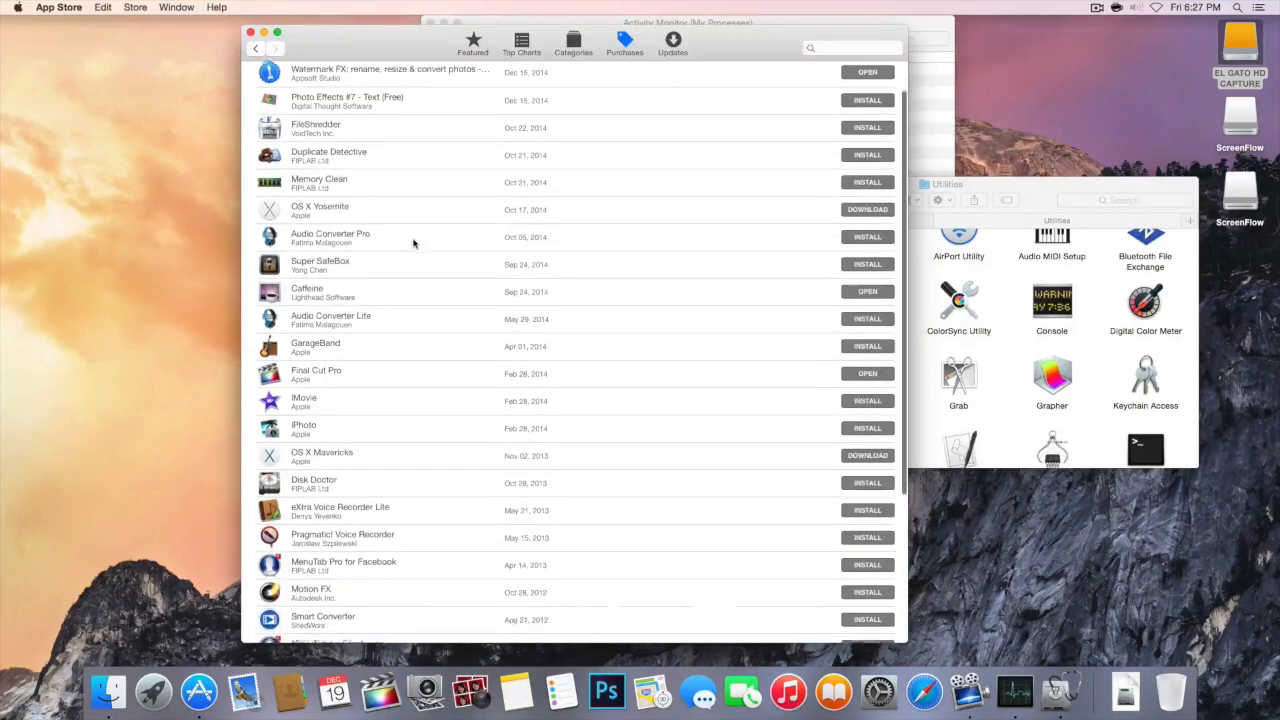
{"action": "scroll", "scroll_direction": "up", "scroll_amount": 3}
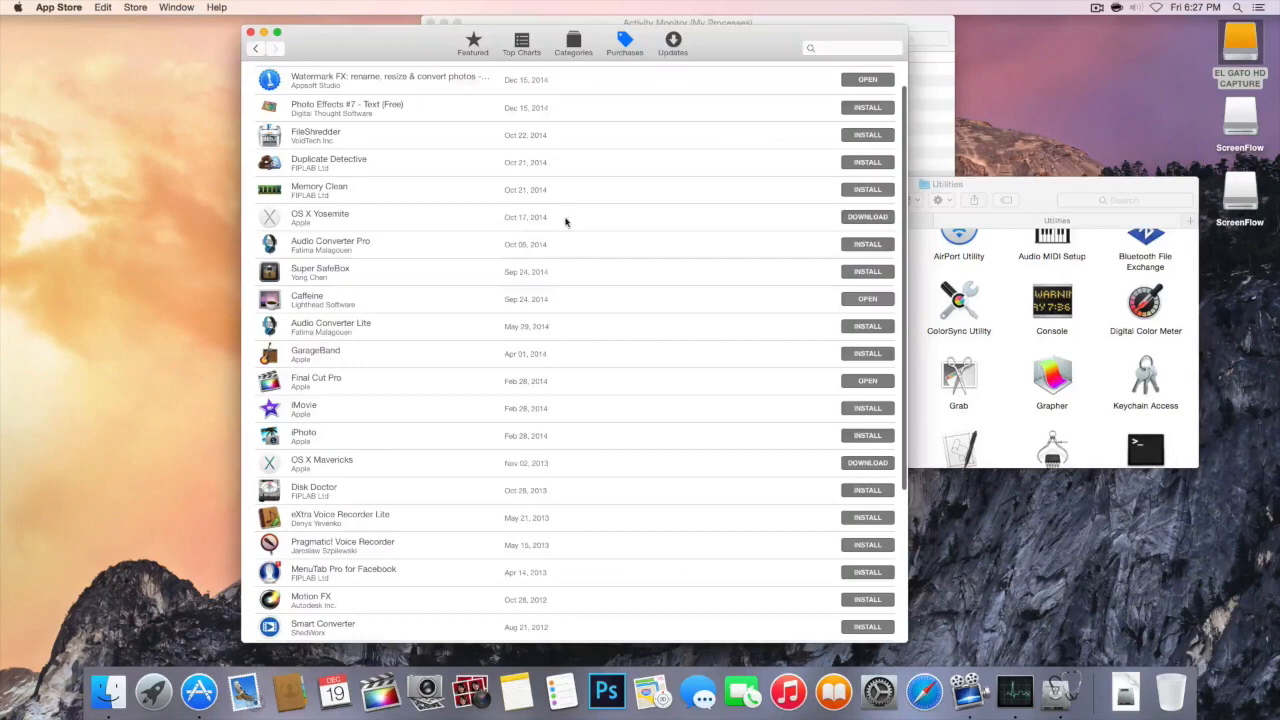
{"action": "mouse_move", "coordinate": [498, 220]}
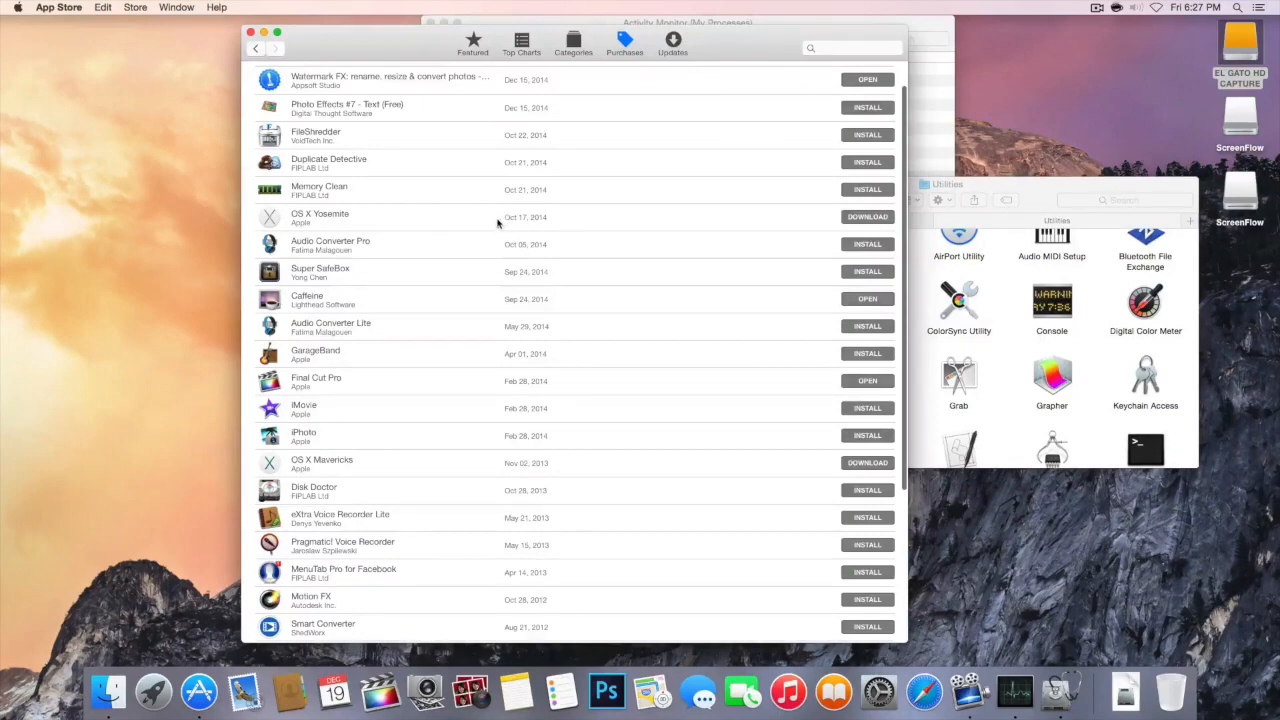
{"action": "scroll", "scroll_direction": "down", "scroll_amount": 3}
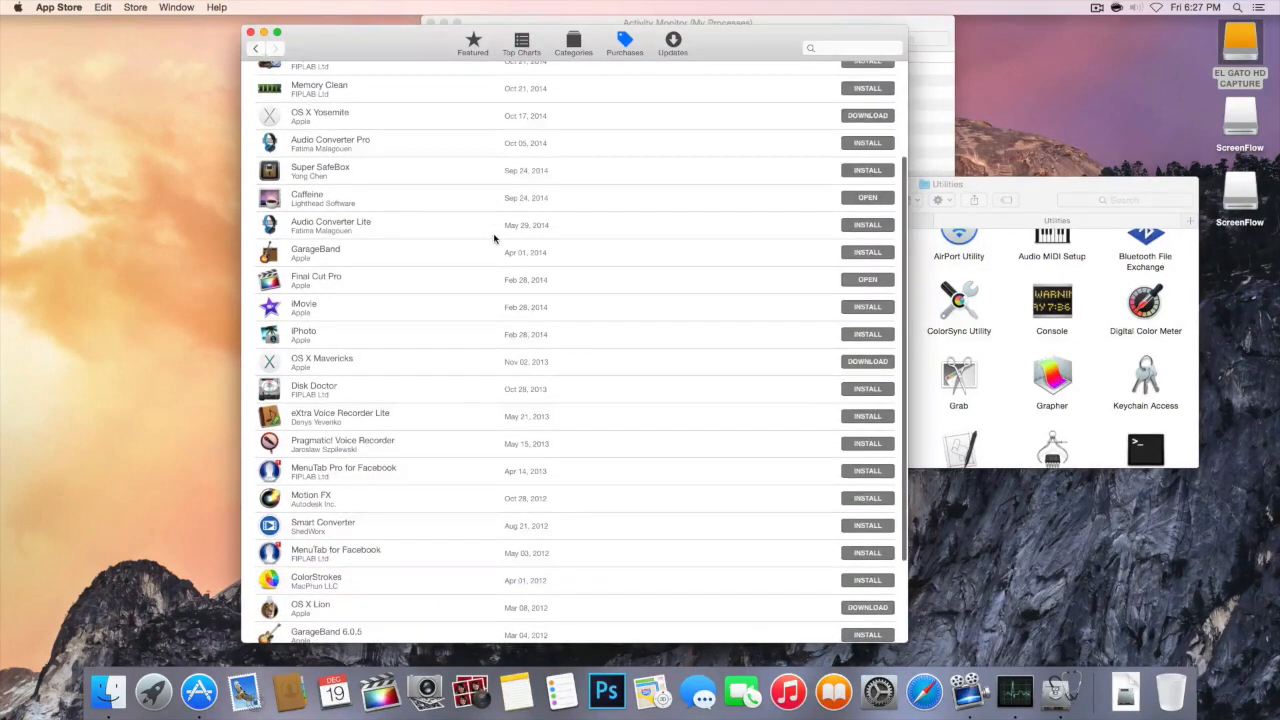
{"action": "scroll", "scroll_direction": "down", "scroll_amount": 3}
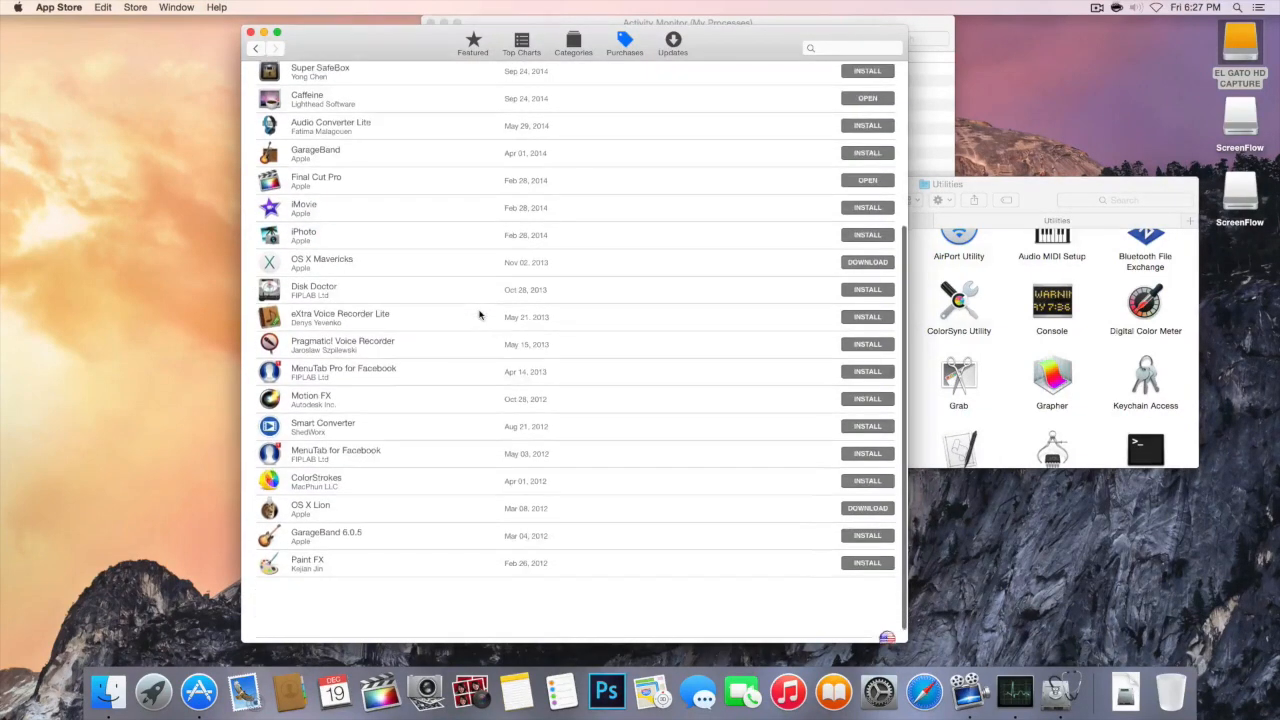
{"action": "scroll", "scroll_direction": "down", "scroll_amount": 3}
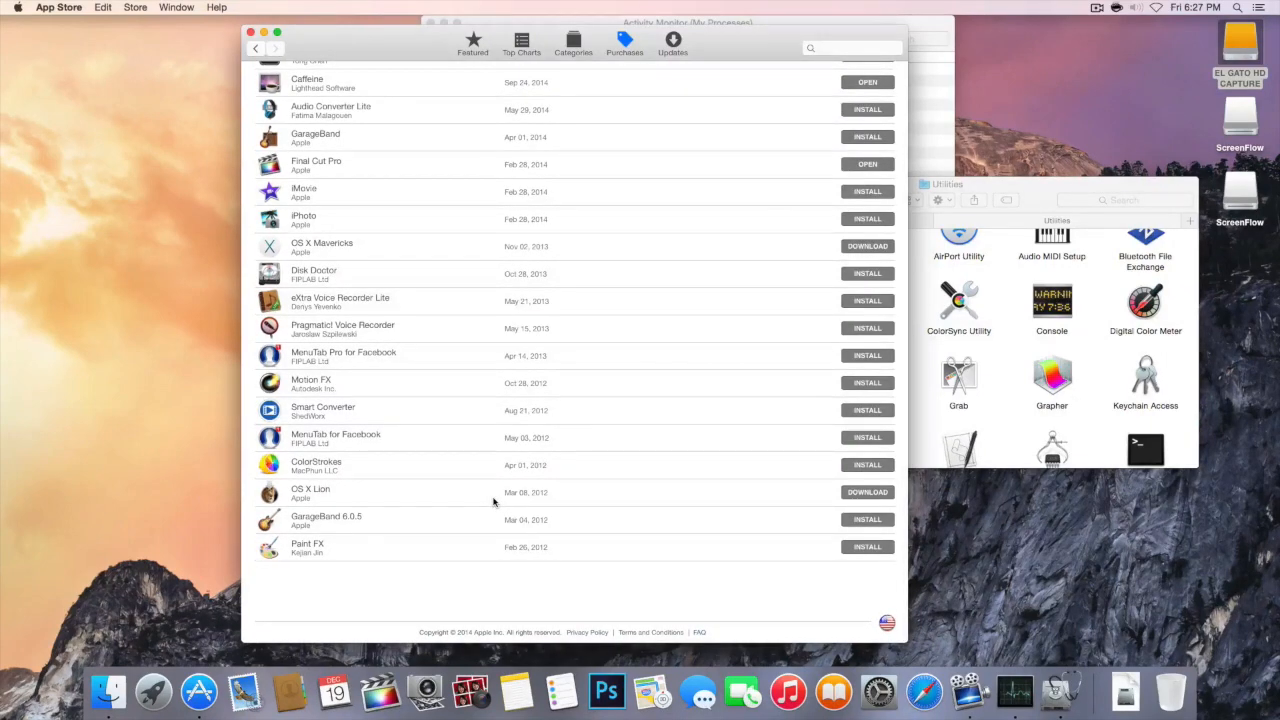
{"action": "scroll", "scroll_direction": "up", "scroll_amount": 3}
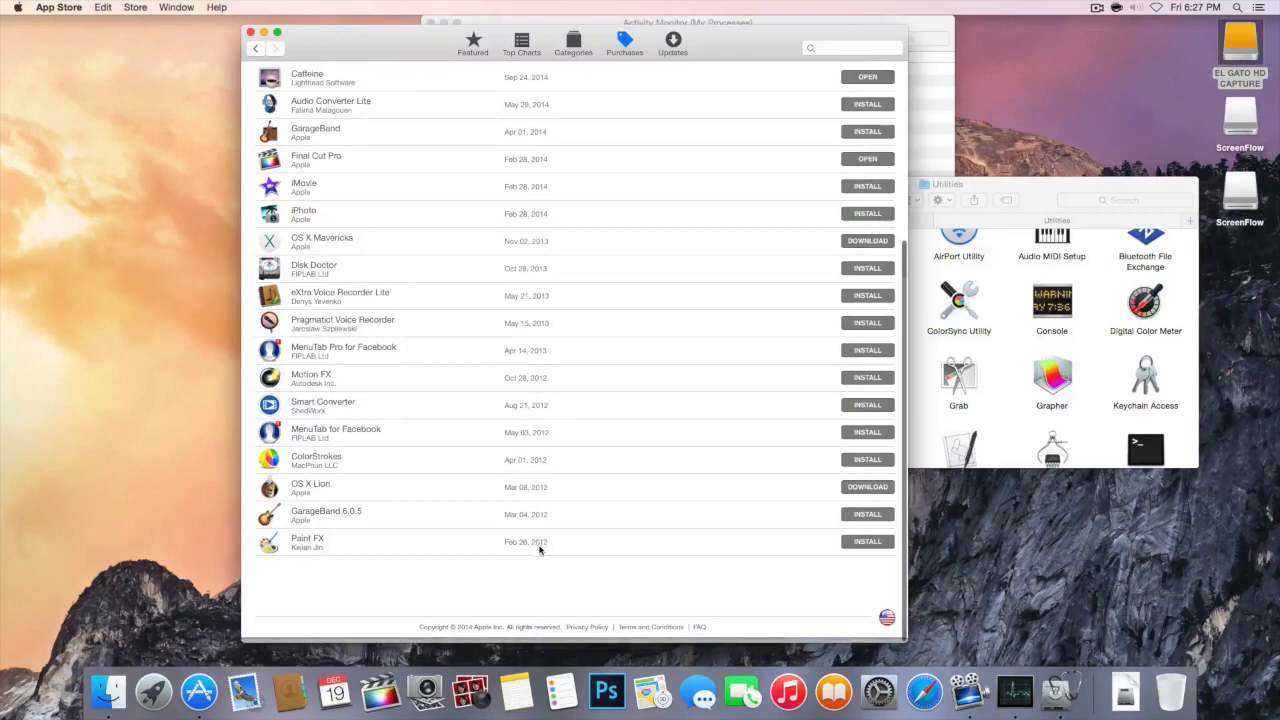
{"action": "scroll", "scroll_direction": "up", "scroll_amount": 3}
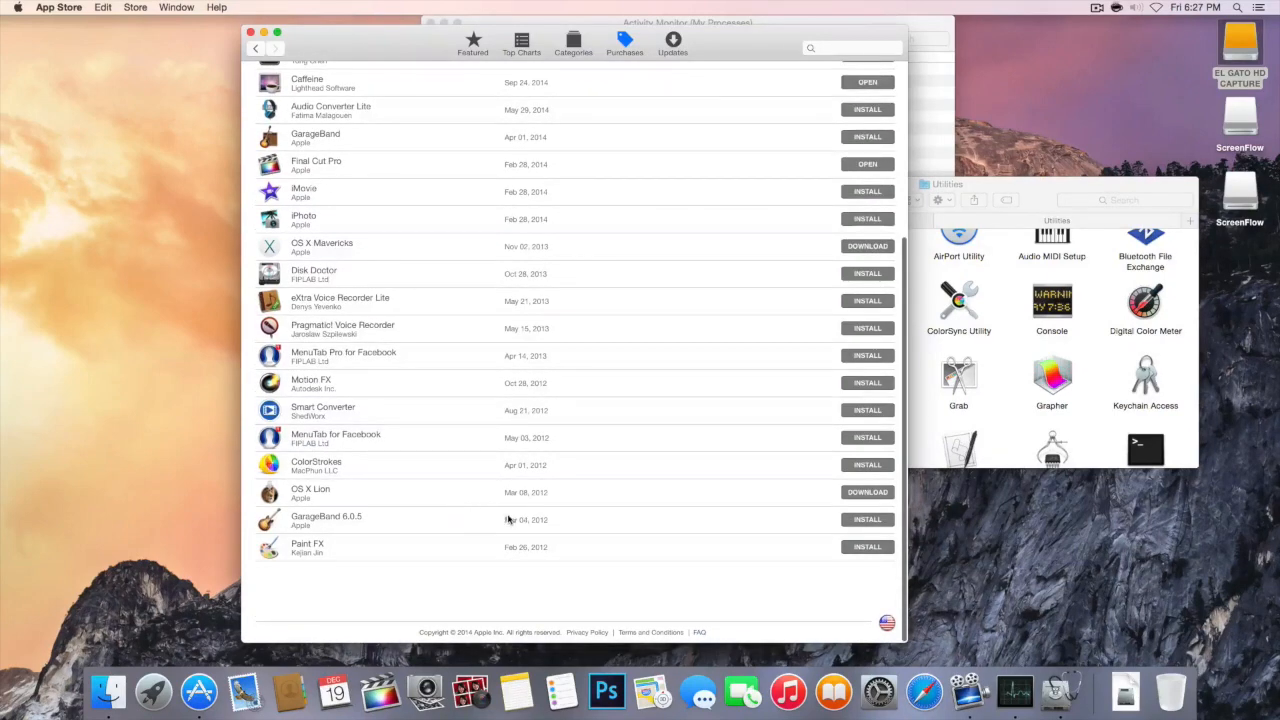
{"action": "scroll", "scroll_direction": "up", "scroll_amount": 3}
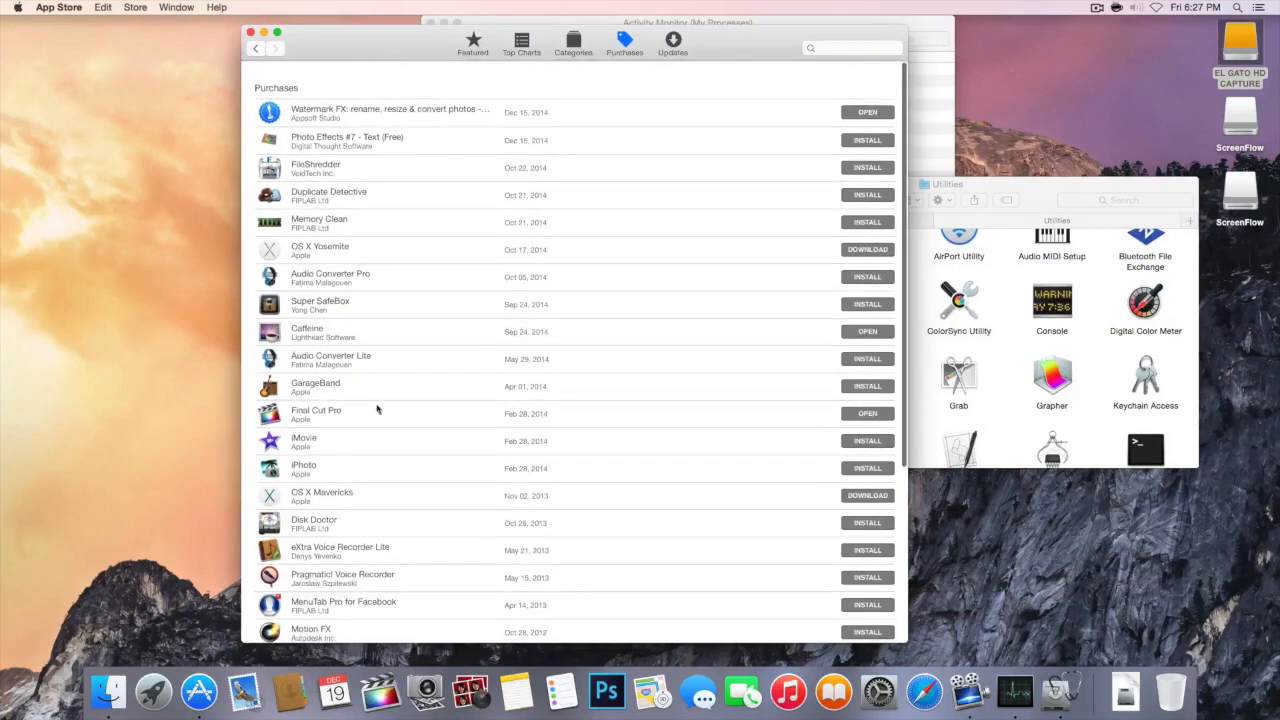
{"action": "mouse_move", "coordinate": [340, 250]}
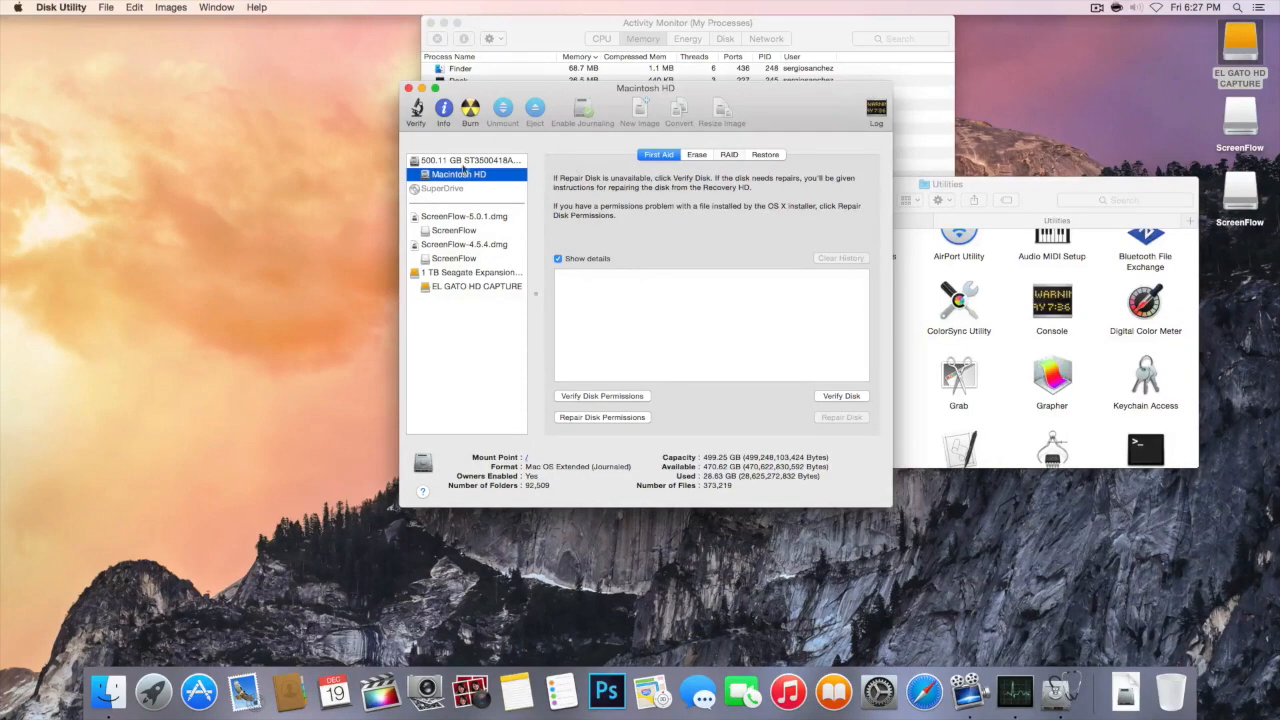
{"action": "mouse_move", "coordinate": [390, 168]}
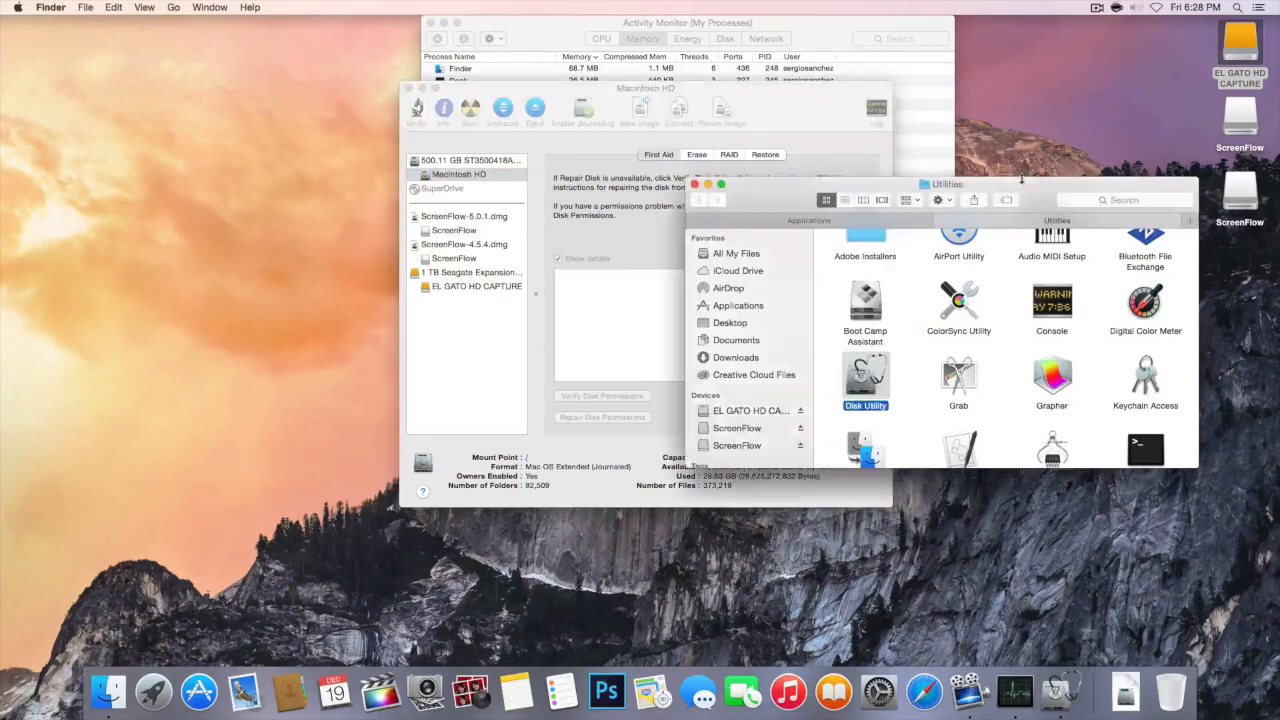
Bring Activity Monitor's Memory process list back to the front over Disk Utility
{"action": "left_click", "coordinate": [688, 22]}
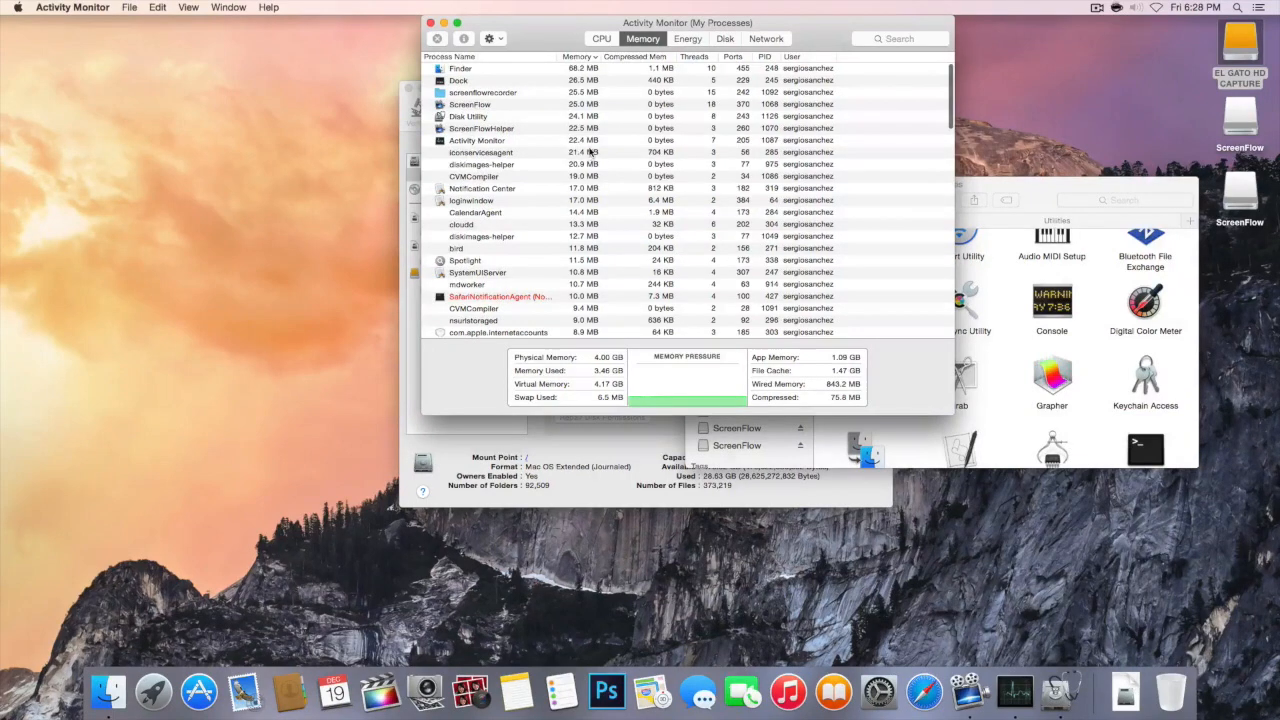
{"action": "scroll", "scroll_direction": "down", "scroll_amount": 3}
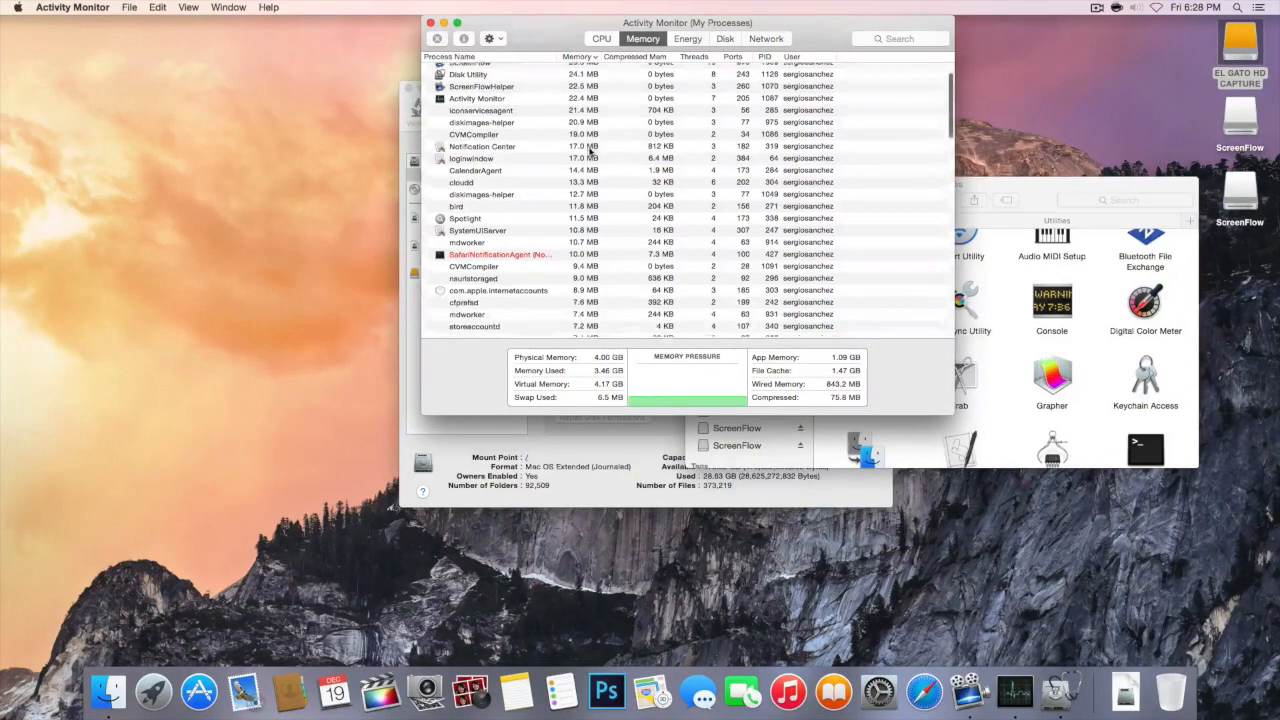
{"action": "scroll", "scroll_direction": "down", "scroll_amount": 3}
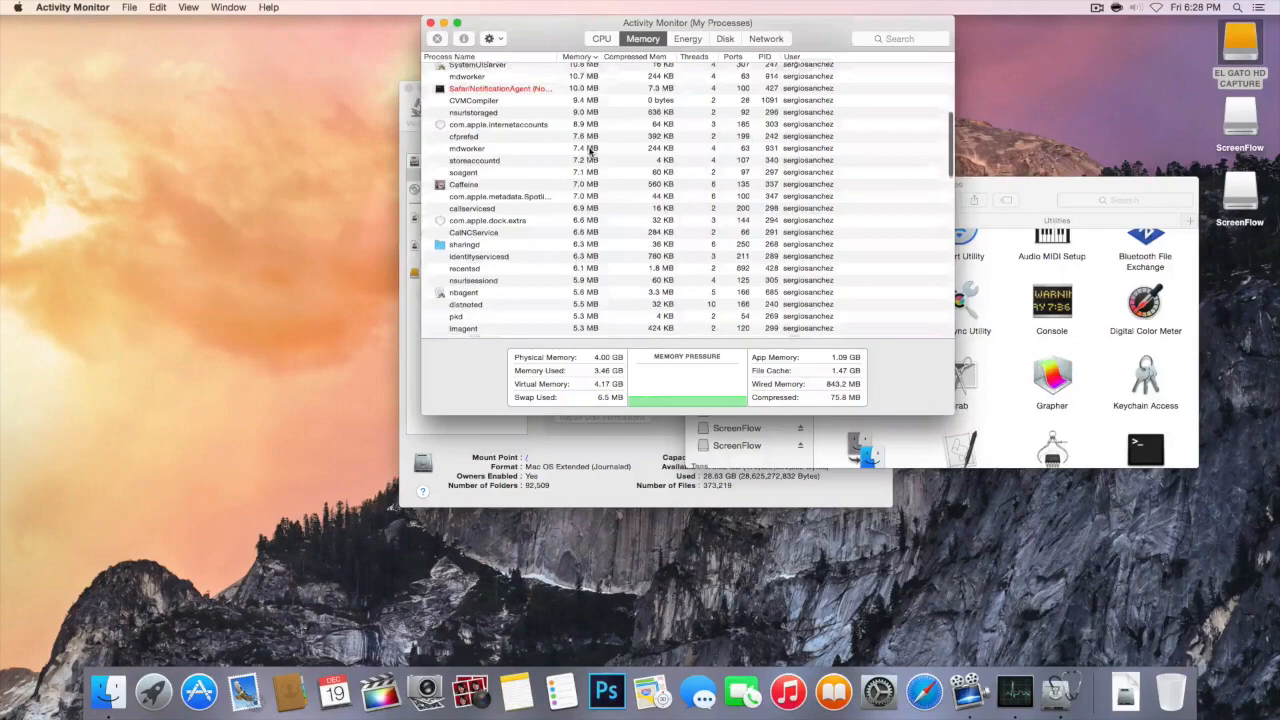
{"action": "scroll", "scroll_direction": "down", "scroll_amount": 3}
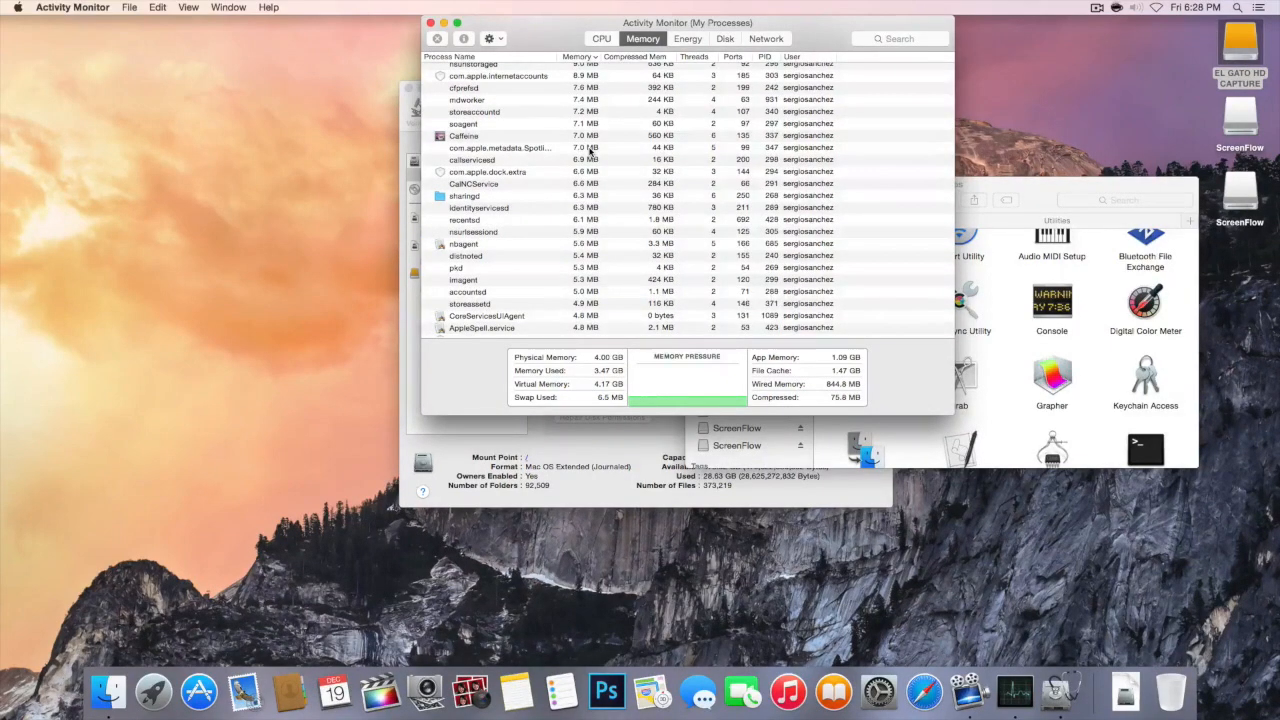
{"action": "scroll", "scroll_direction": "down", "scroll_amount": 3}
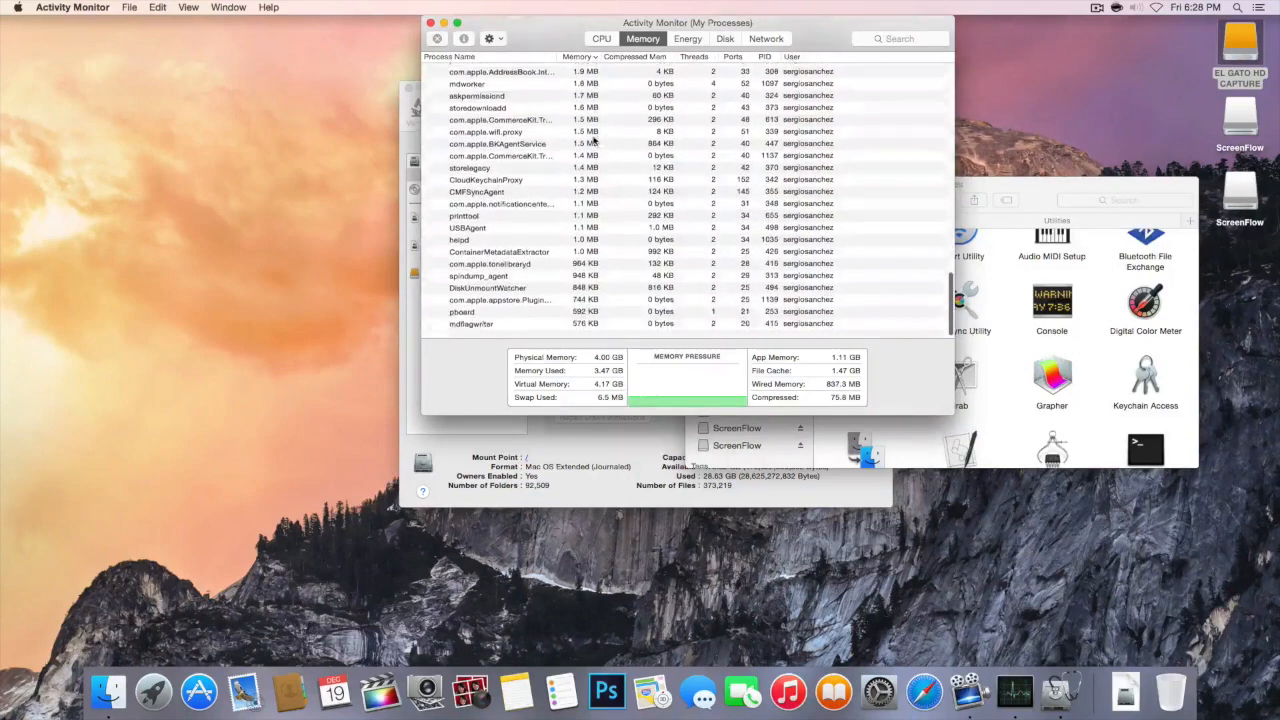
{"action": "scroll", "scroll_direction": "up", "scroll_amount": 3}
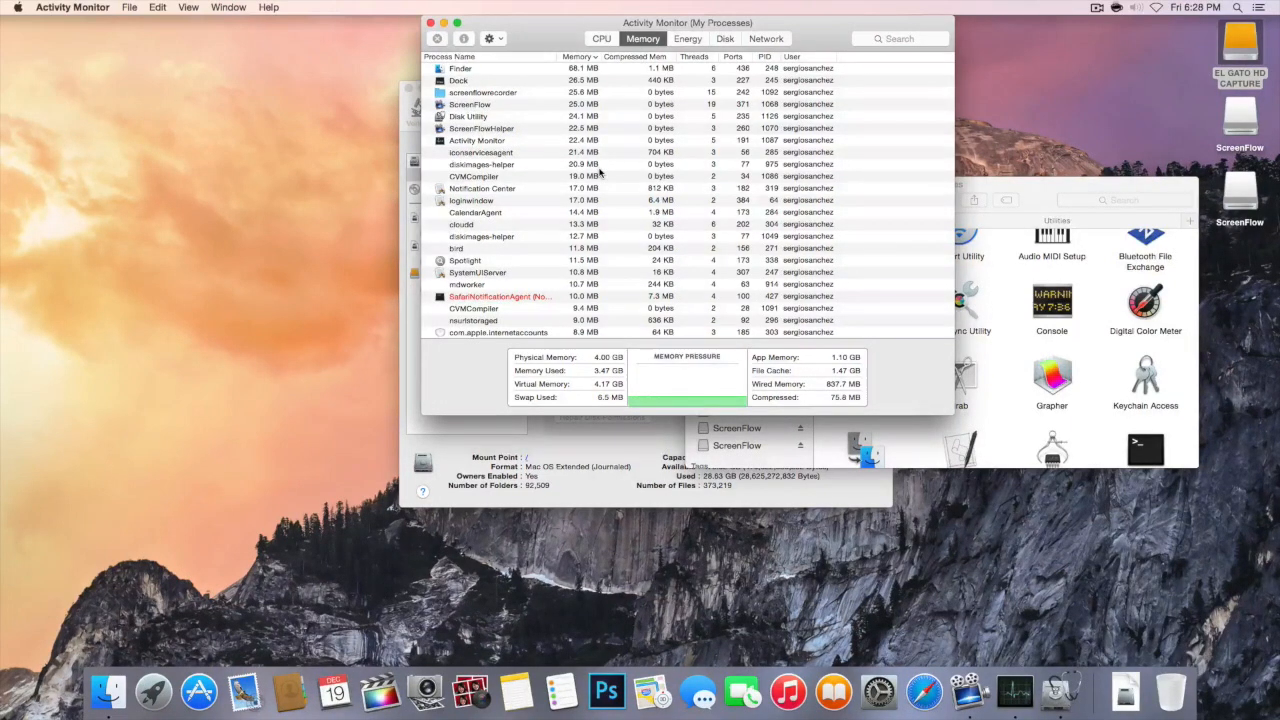
{"action": "mouse_move", "coordinate": [1092, 10]}
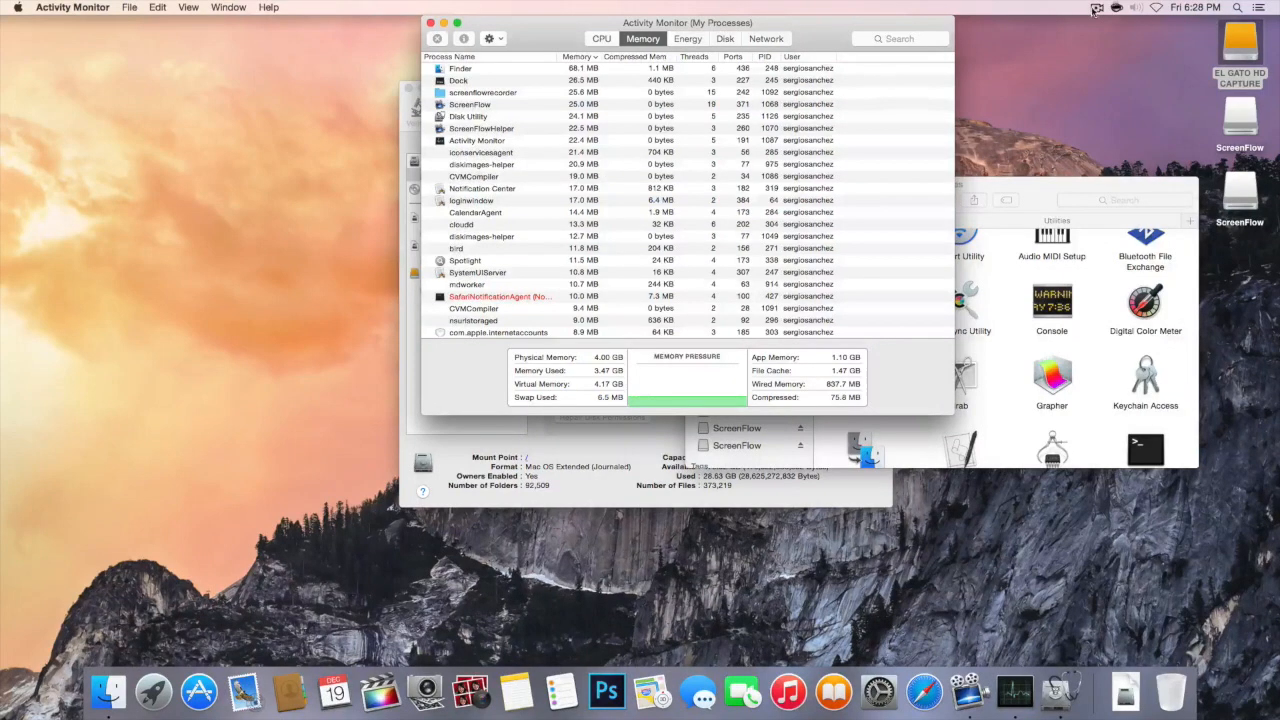